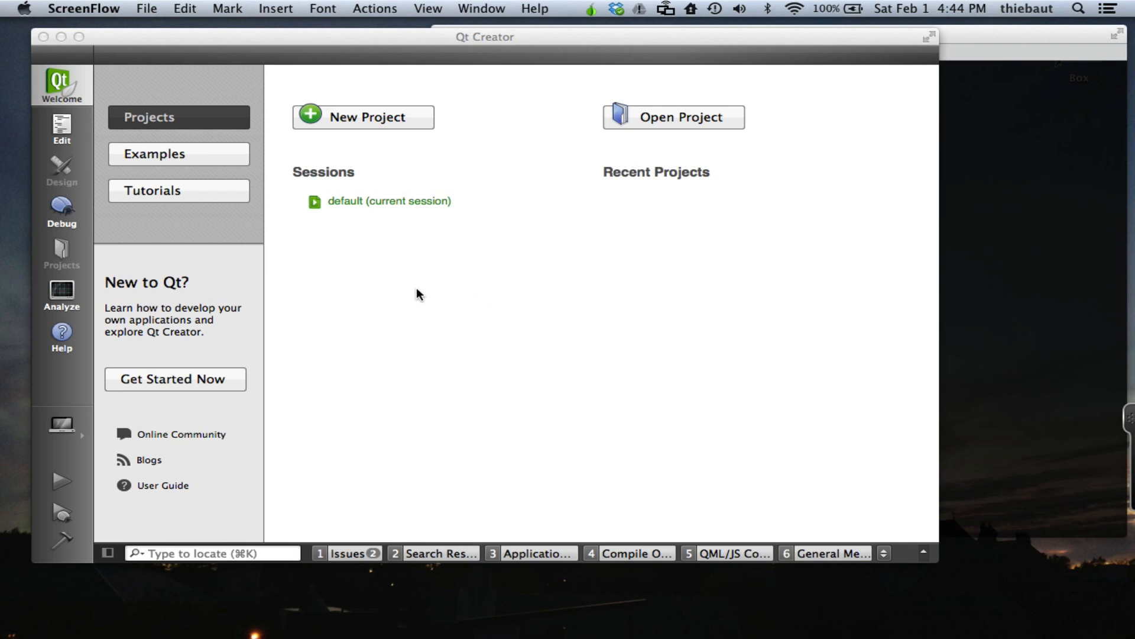
{"action": "mouse_move", "coordinate": [376, 251]}
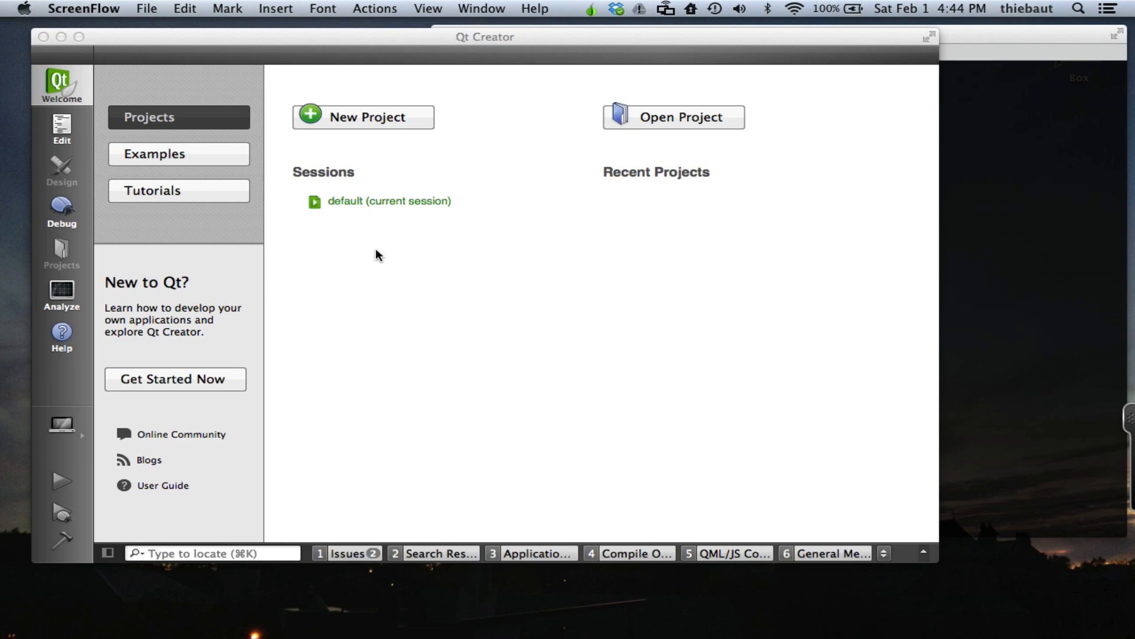
{"action": "mouse_move", "coordinate": [373, 251]}
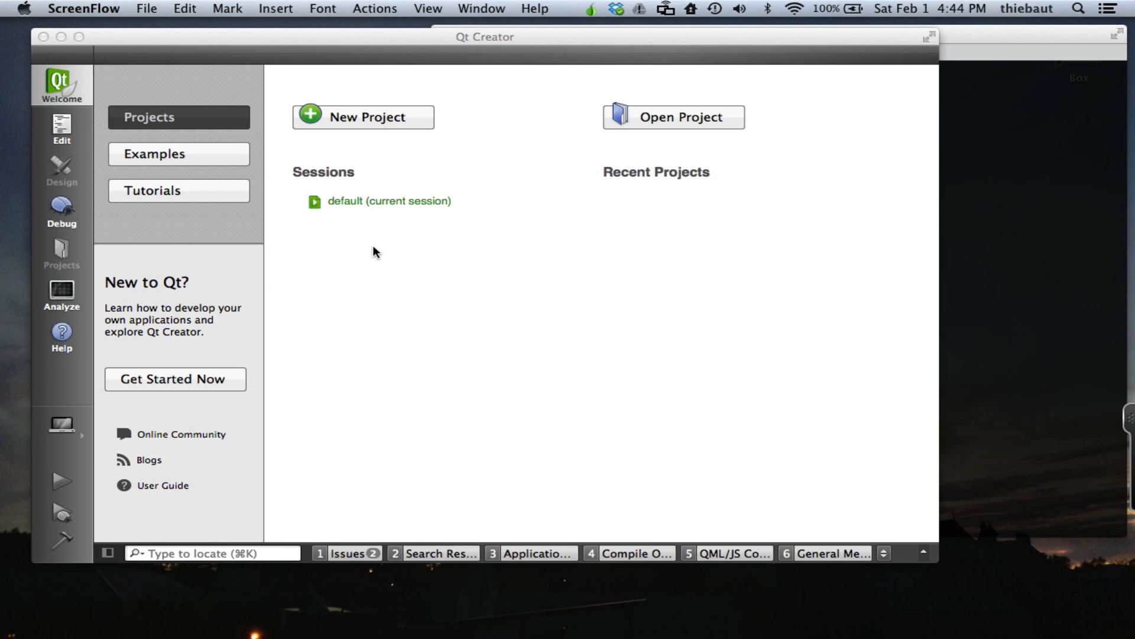
{"action": "mouse_move", "coordinate": [354, 90]}
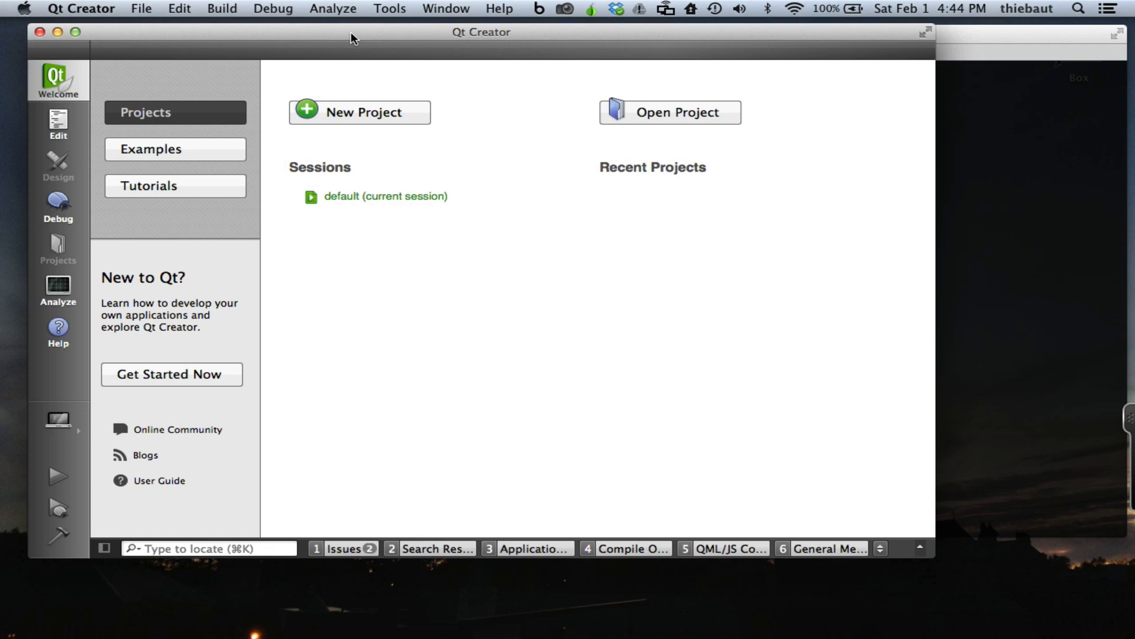
{"action": "mouse_move", "coordinate": [324, 137]}
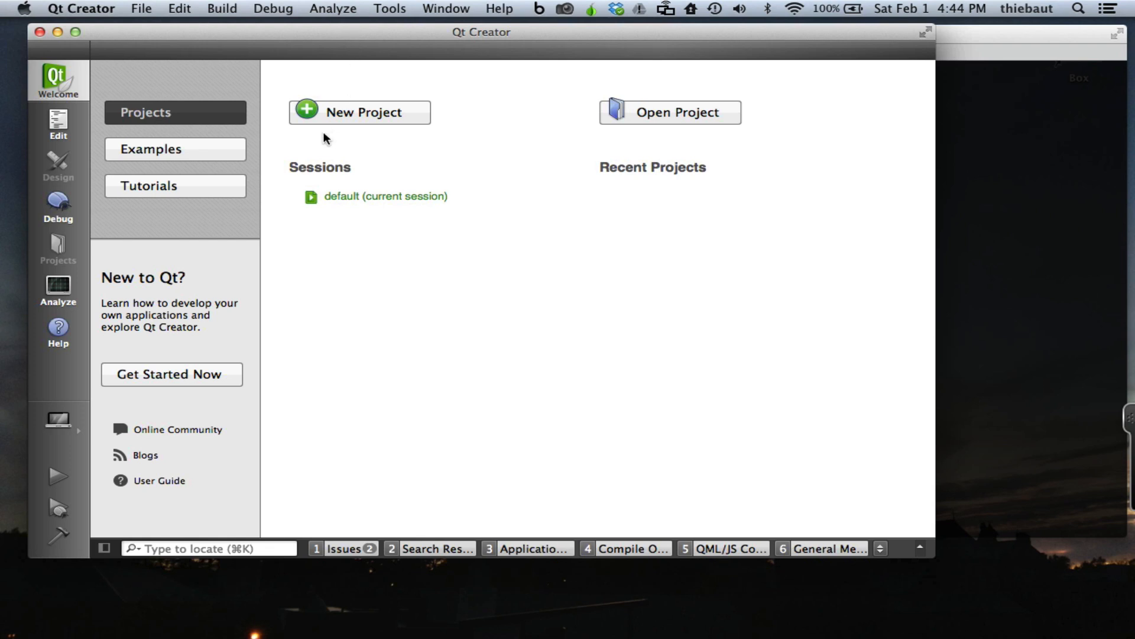
{"action": "mouse_move", "coordinate": [358, 505]}
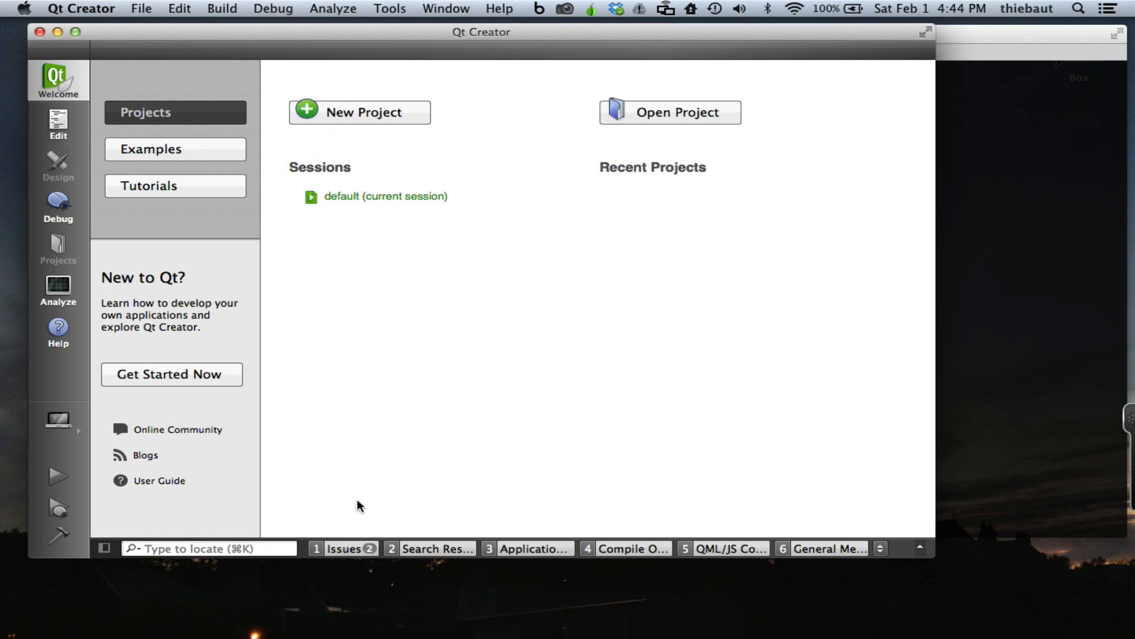
{"action": "mouse_move", "coordinate": [526, 551]}
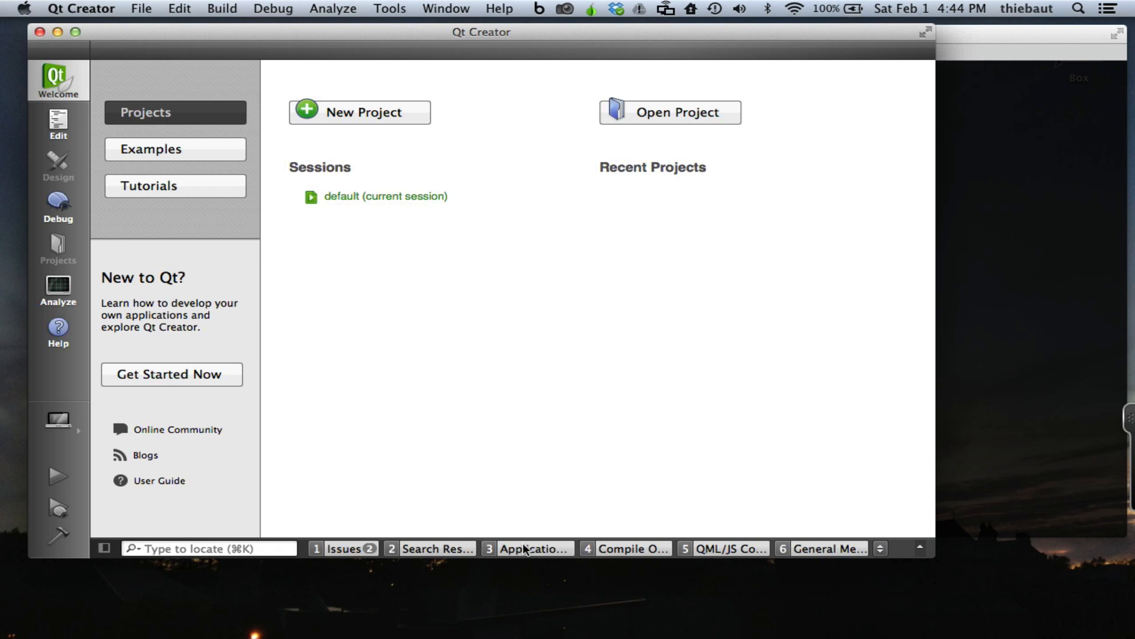
Step: Show the Application Output pane in Qt Creator's editing view
{"action": "left_click", "coordinate": [57, 121]}
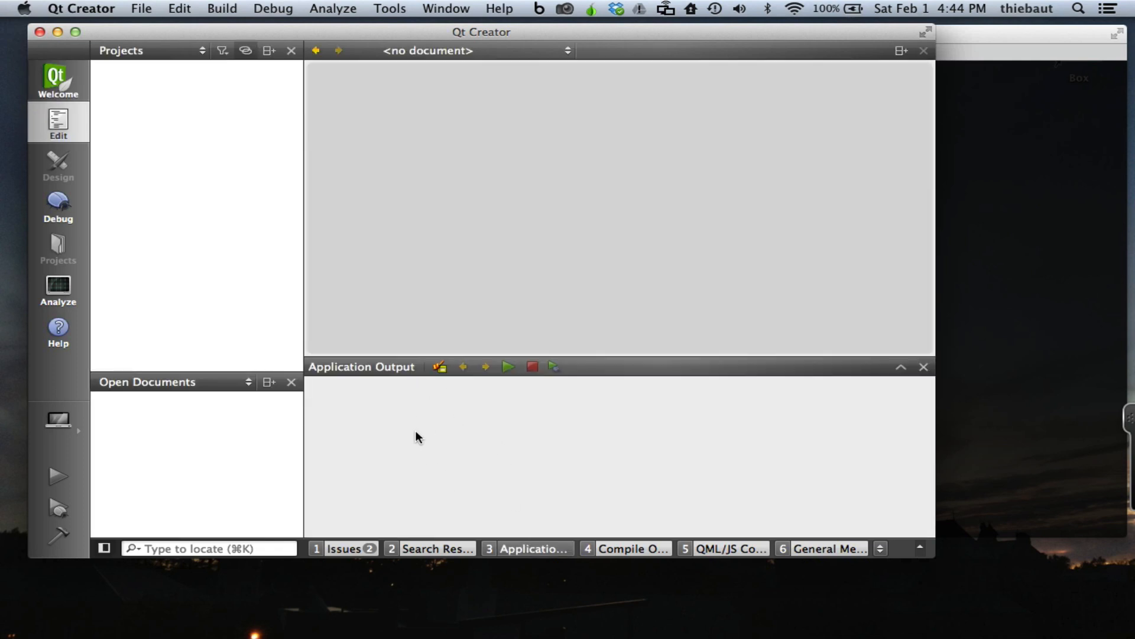
{"action": "mouse_move", "coordinate": [424, 429]}
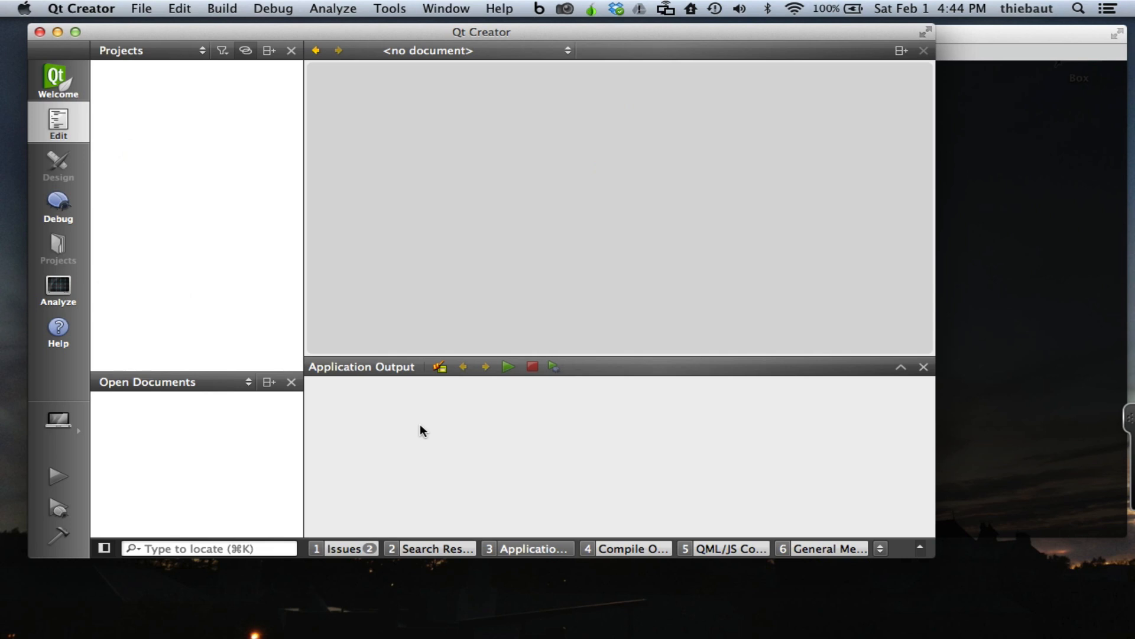
{"action": "mouse_move", "coordinate": [383, 387]}
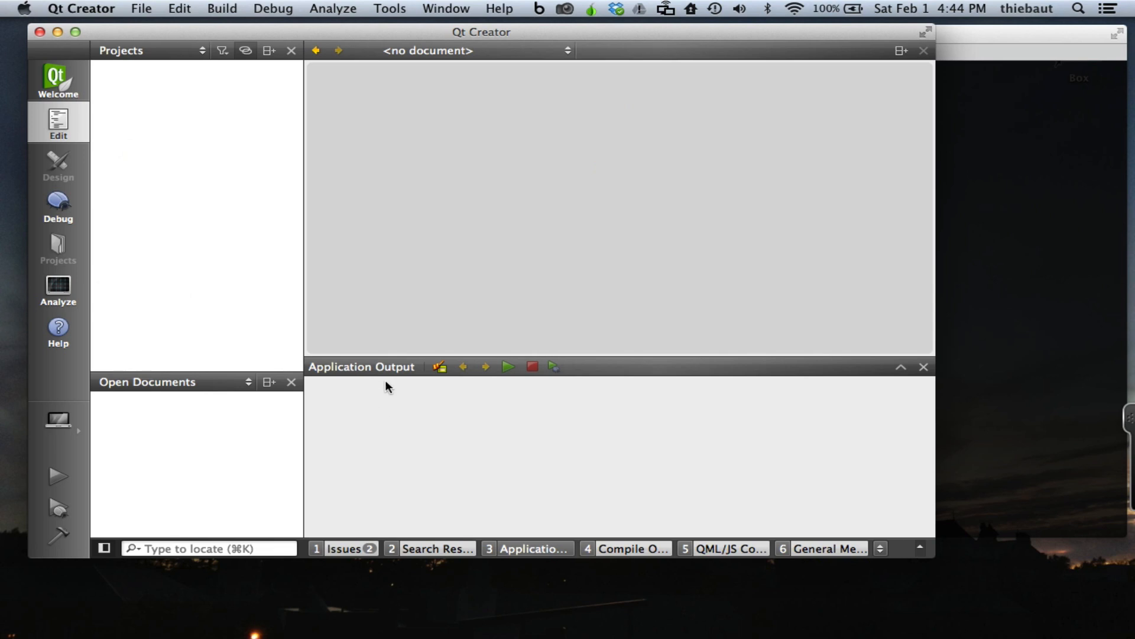
{"action": "mouse_move", "coordinate": [331, 282]}
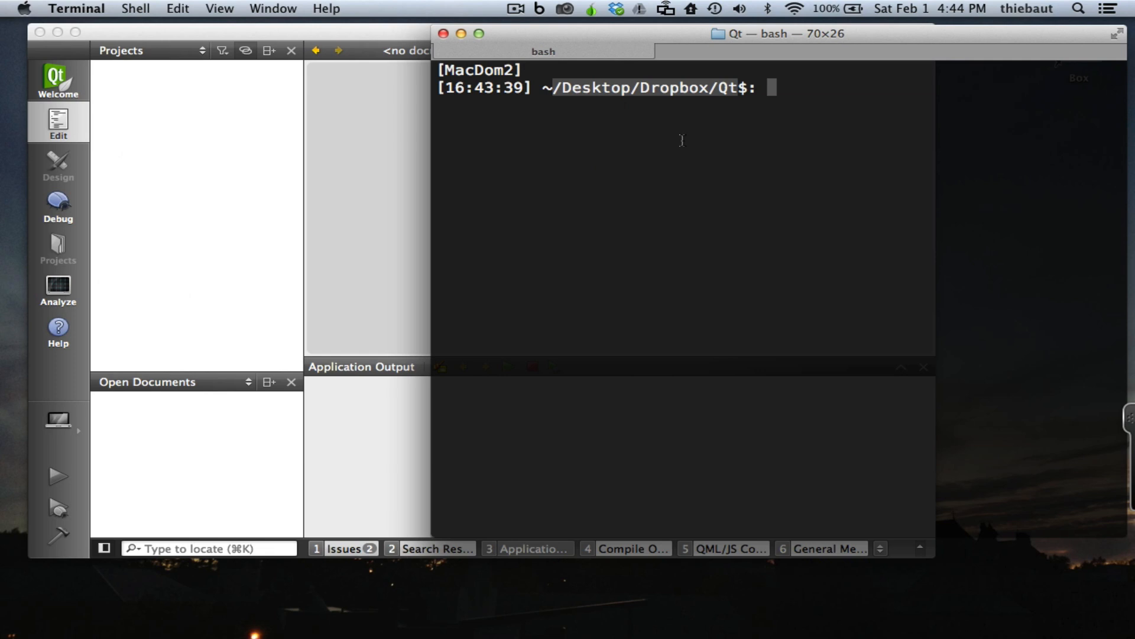
{"action": "mouse_move", "coordinate": [617, 168]}
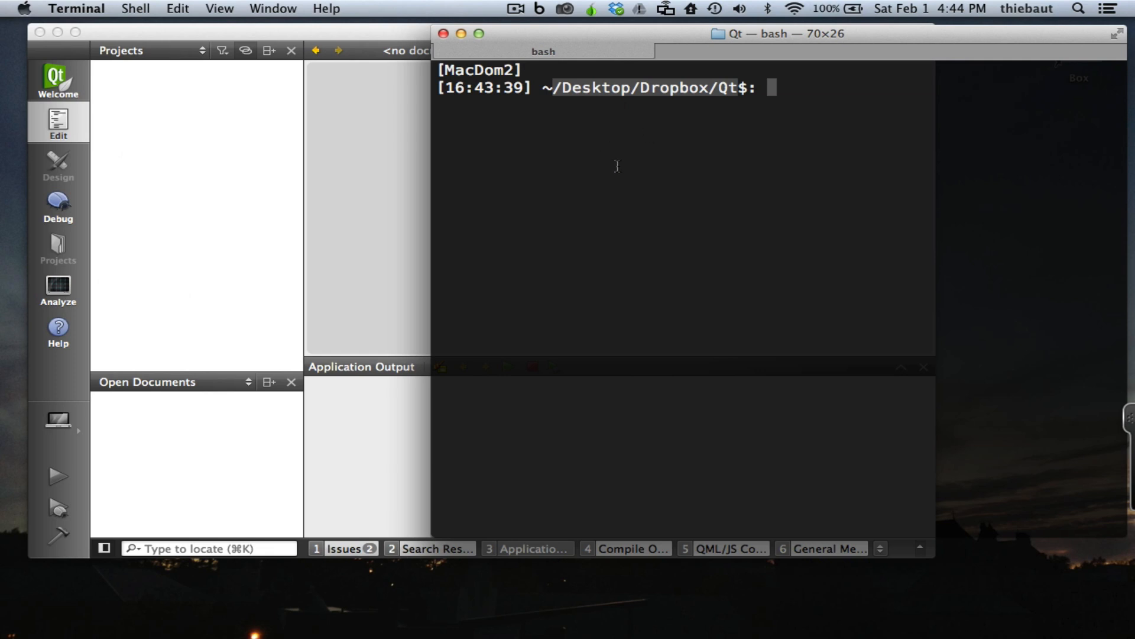
{"action": "mouse_move", "coordinate": [567, 137]}
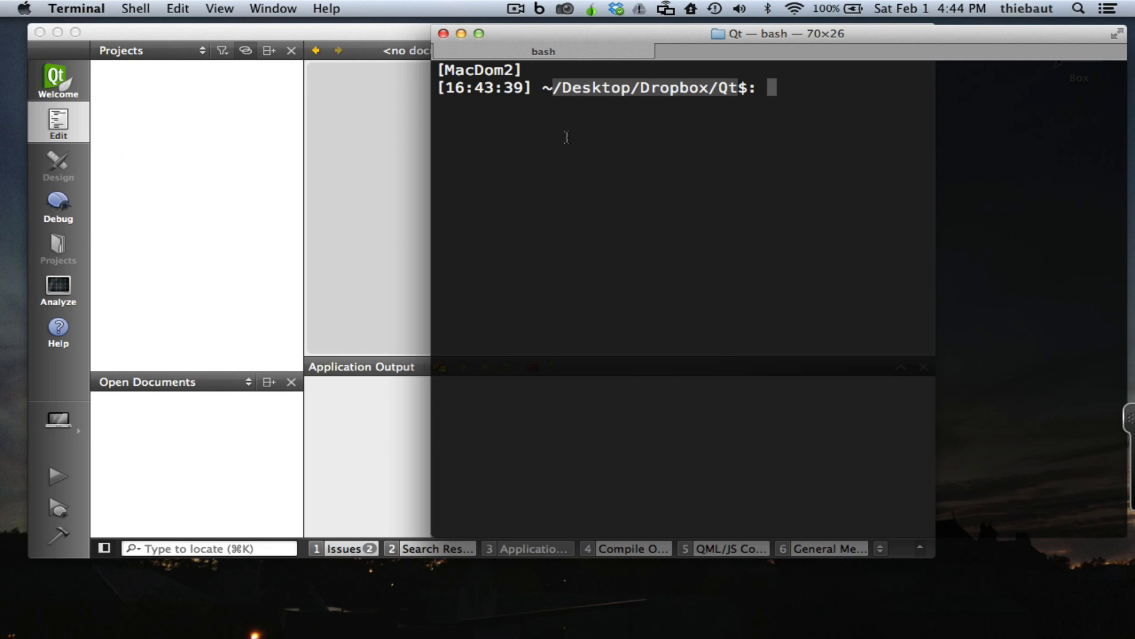
{"action": "mouse_move", "coordinate": [774, 134]}
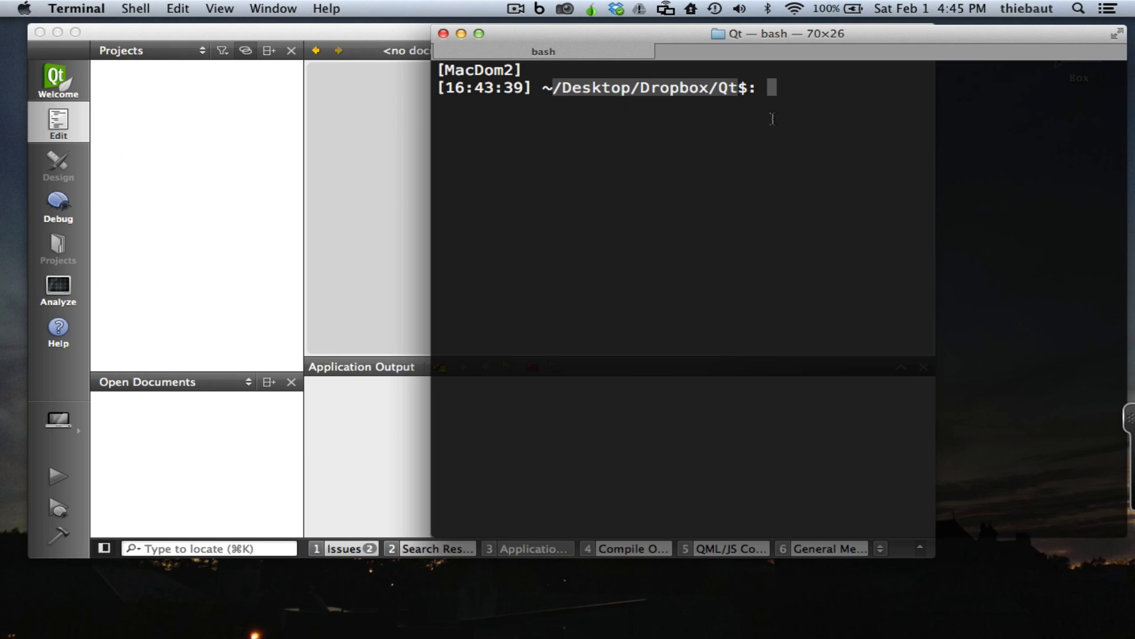
{"action": "mouse_move", "coordinate": [350, 62]}
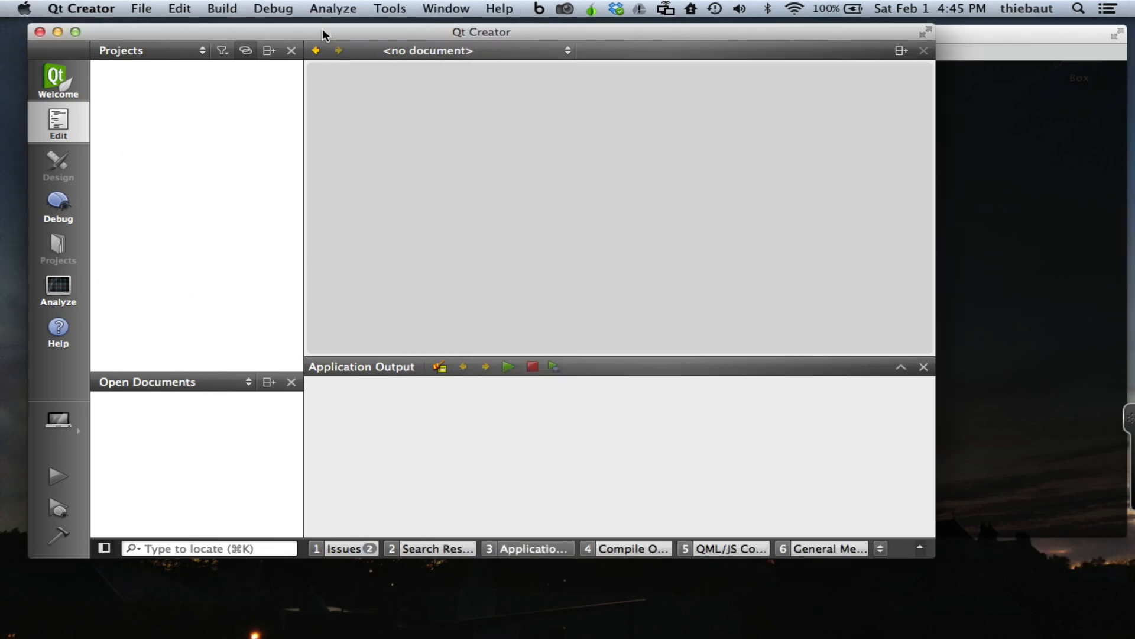
{"action": "mouse_move", "coordinate": [90, 90]}
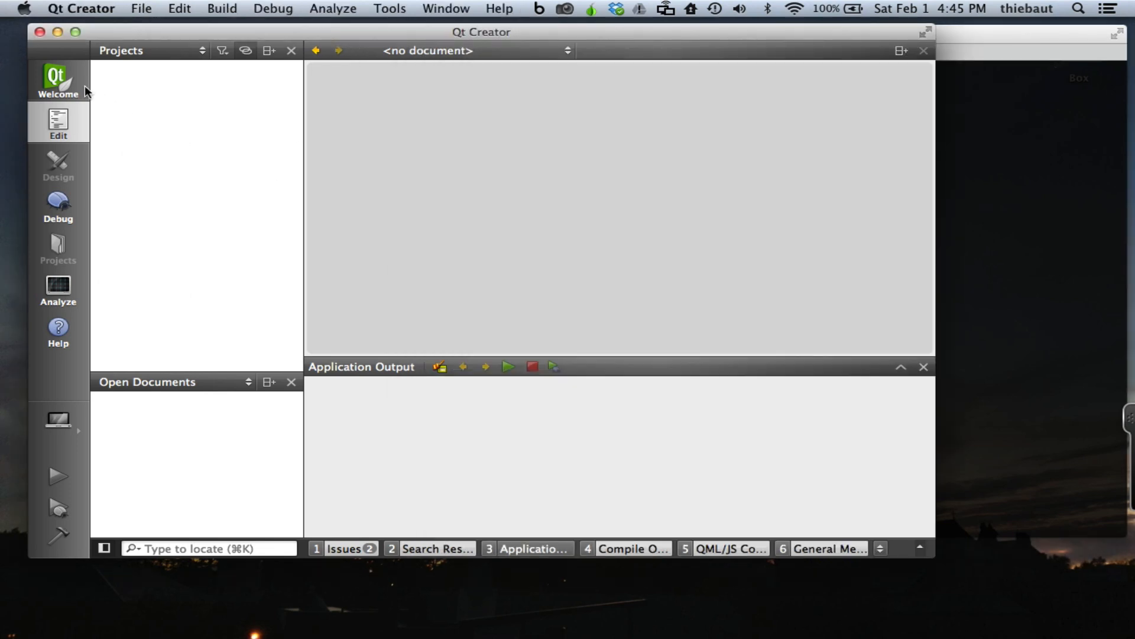
Step: Return to Qt Creator's Welcome page from the Terminal shell
{"action": "left_click", "coordinate": [56, 81]}
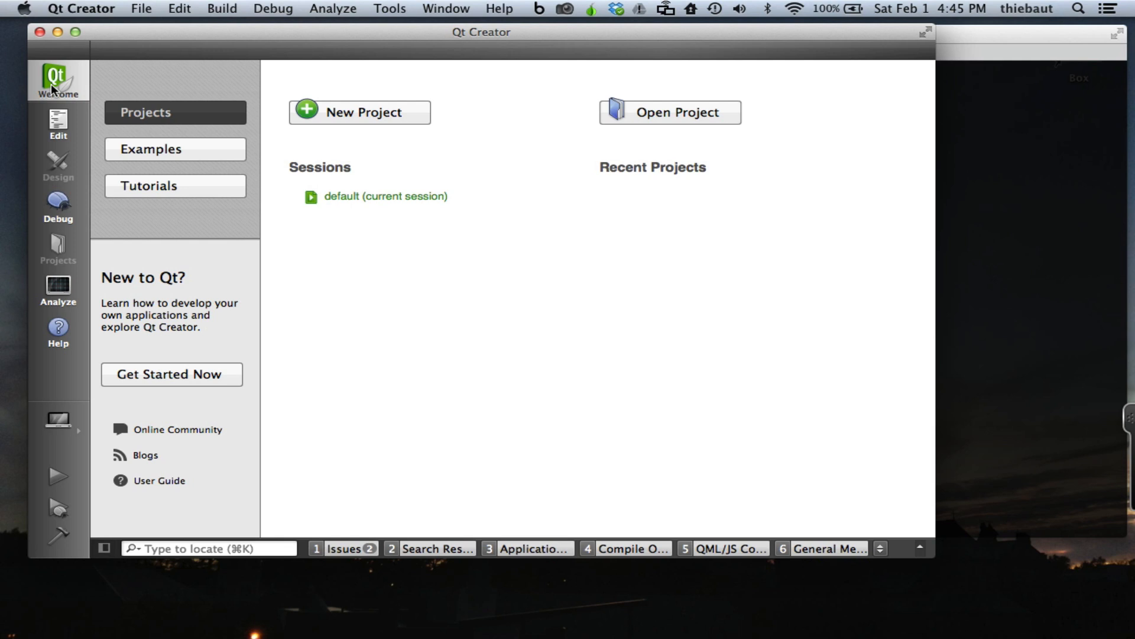
Step: Create a Qt Console Application named Console in the Qt folder with the Desktop Qt 5.2.0 kit
{"action": "left_click", "coordinate": [358, 112]}
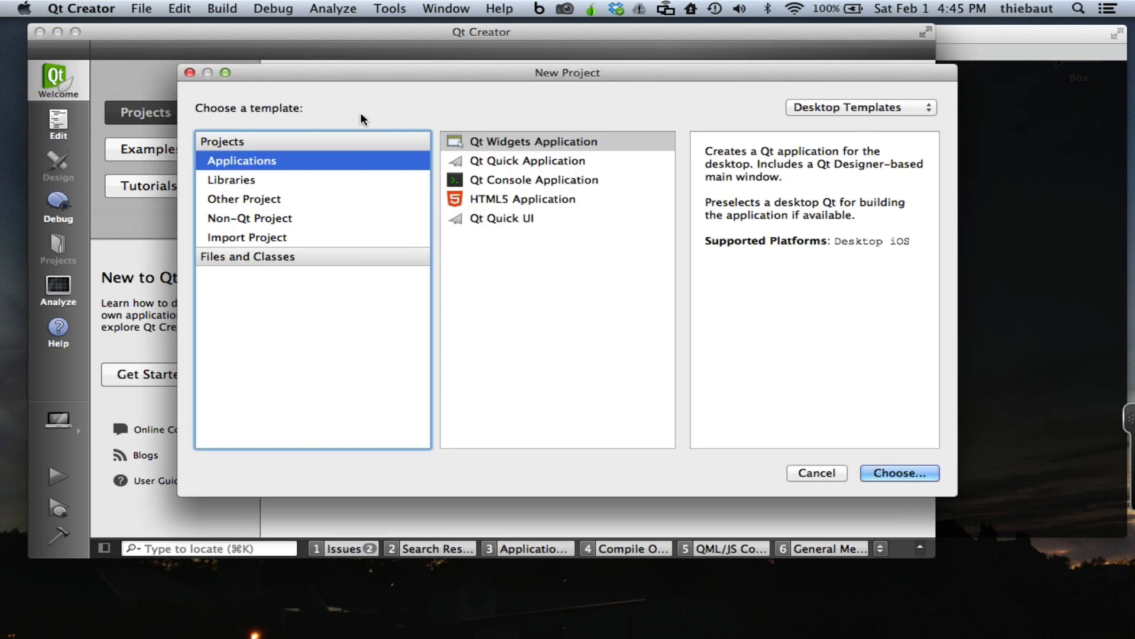
{"action": "mouse_move", "coordinate": [520, 168]}
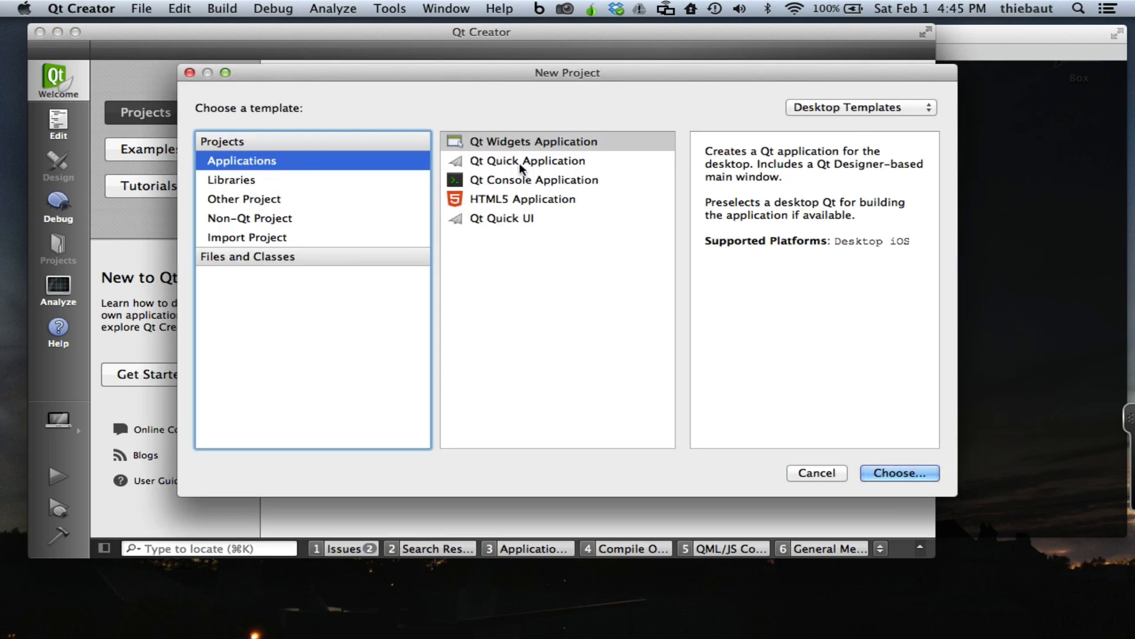
{"action": "left_click", "coordinate": [531, 180]}
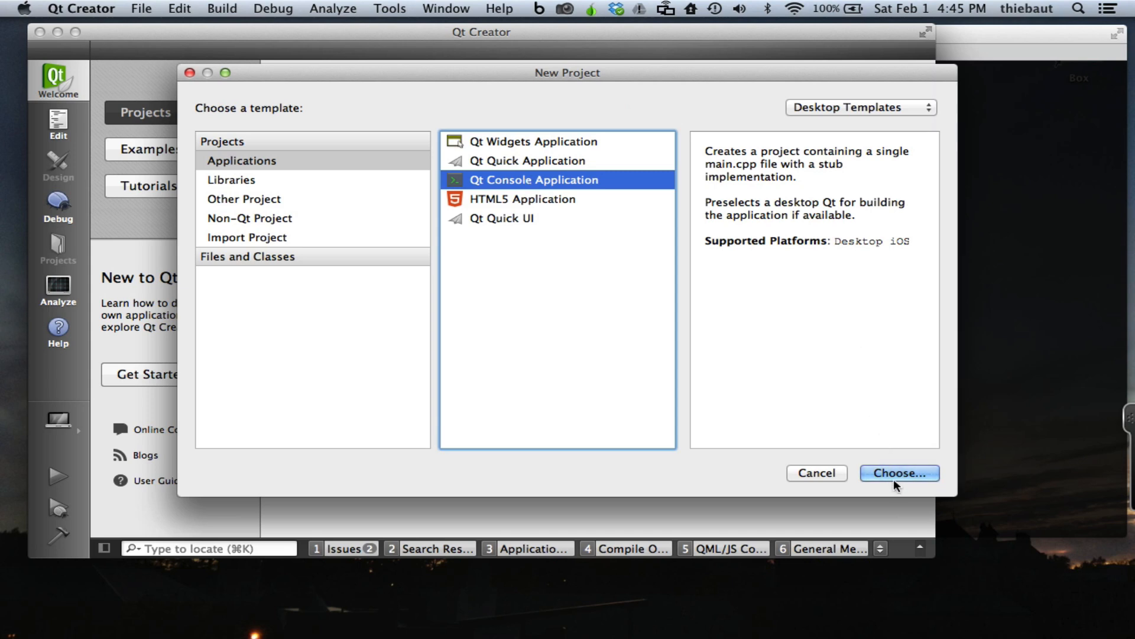
{"action": "left_click", "coordinate": [899, 473]}
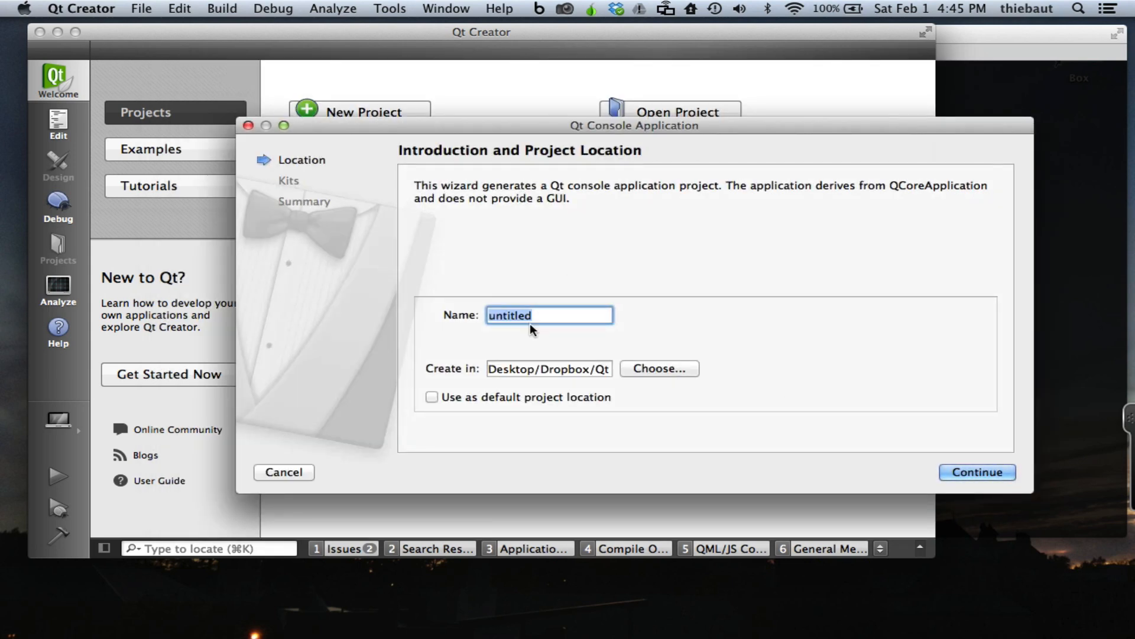
{"action": "type", "text": "Console"}
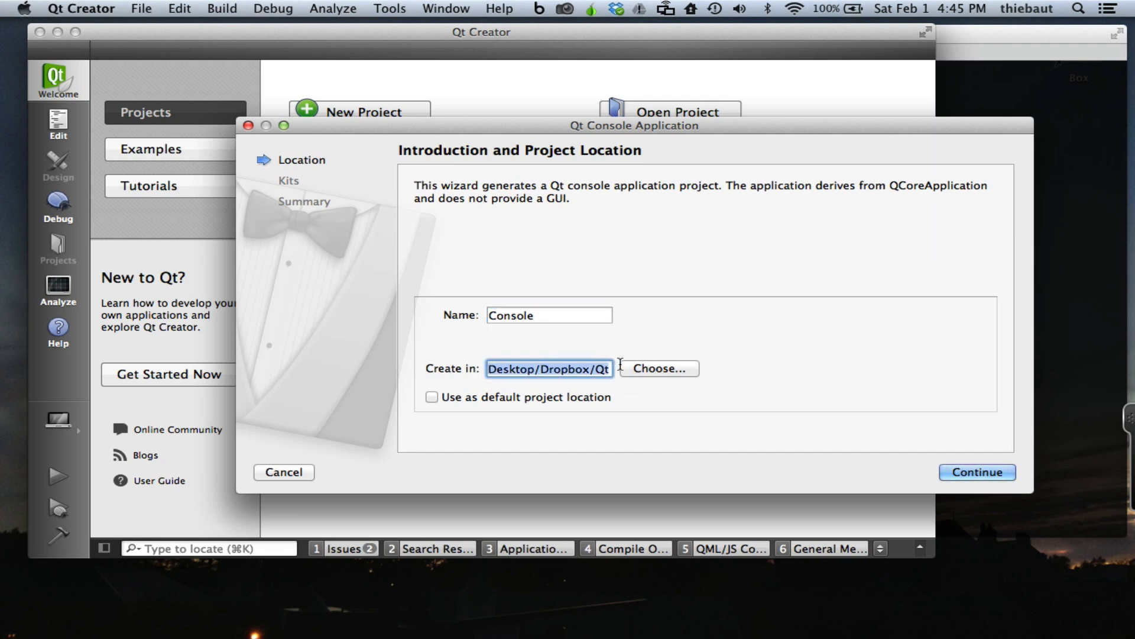
{"action": "mouse_move", "coordinate": [1000, 100]}
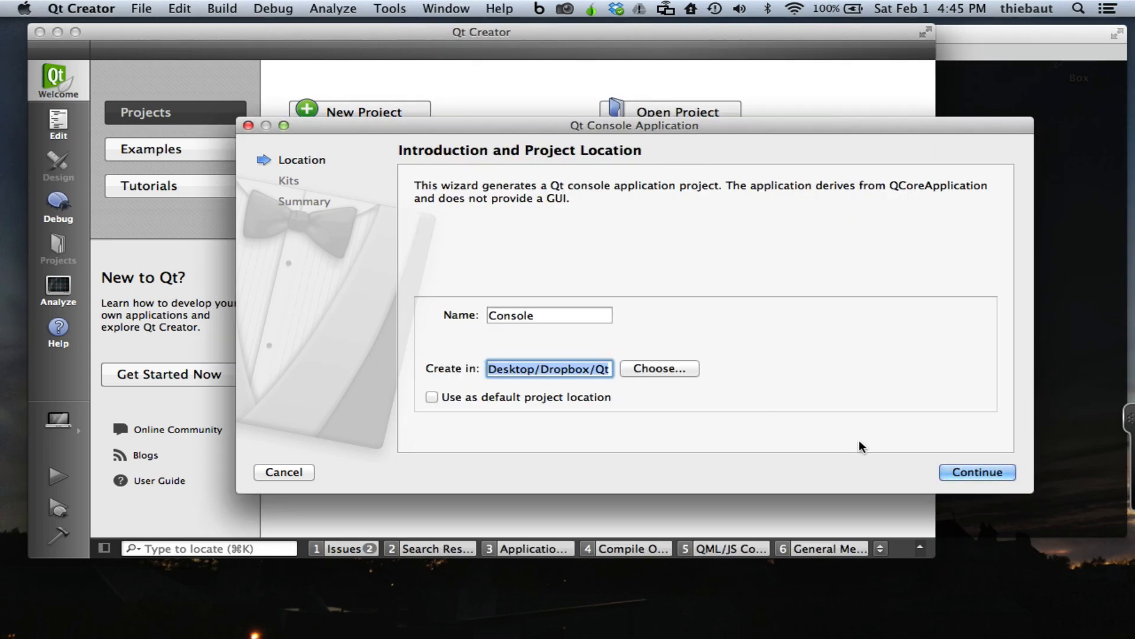
{"action": "left_click", "coordinate": [977, 472]}
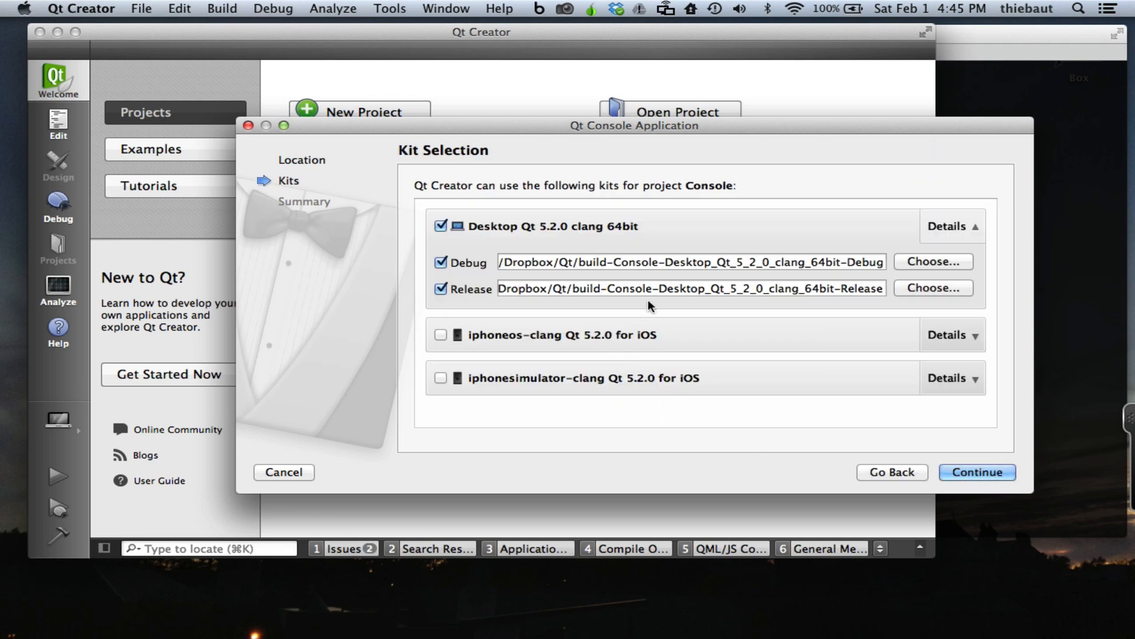
{"action": "mouse_move", "coordinate": [976, 475]}
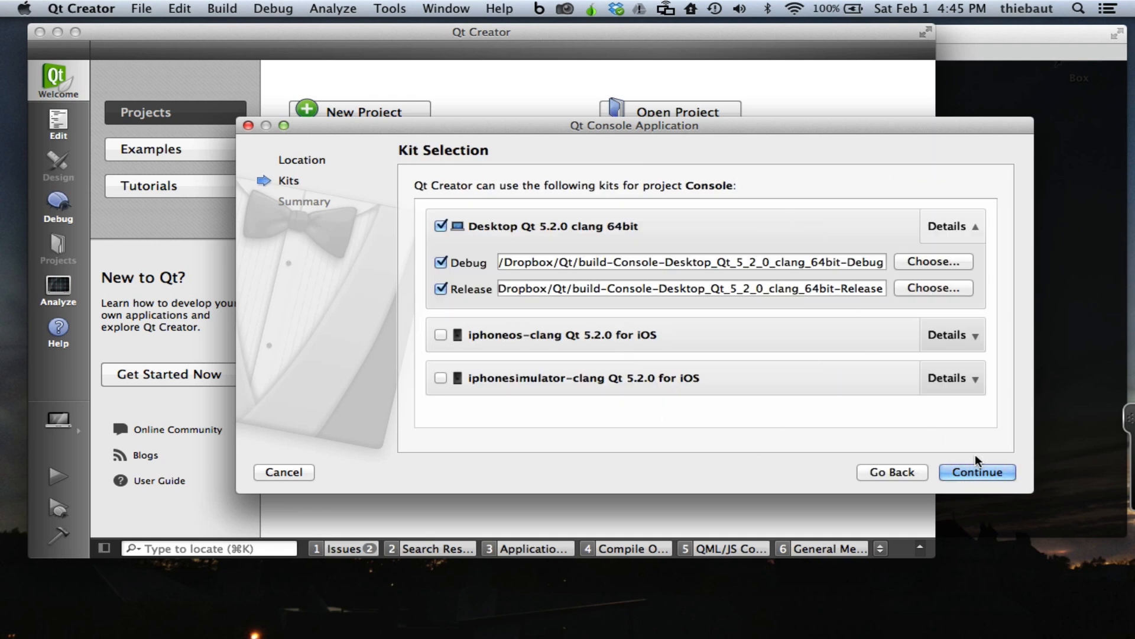
{"action": "left_click", "coordinate": [976, 472]}
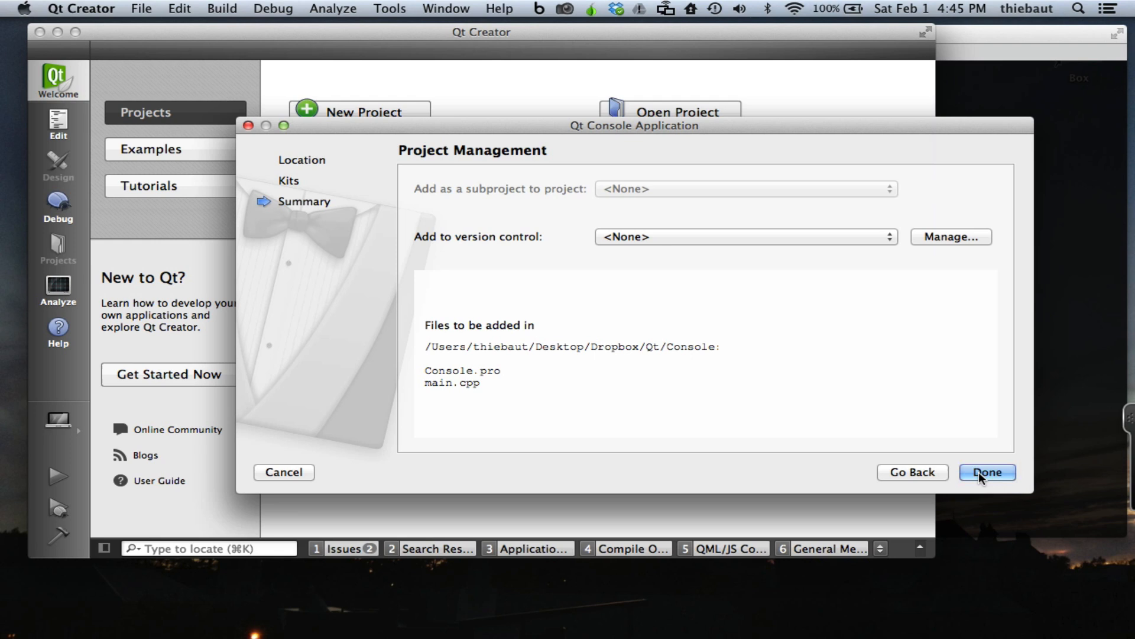
Step: Finish the wizard so the Console project opens with main.cpp's QCoreApplication stub
{"action": "left_click", "coordinate": [988, 472]}
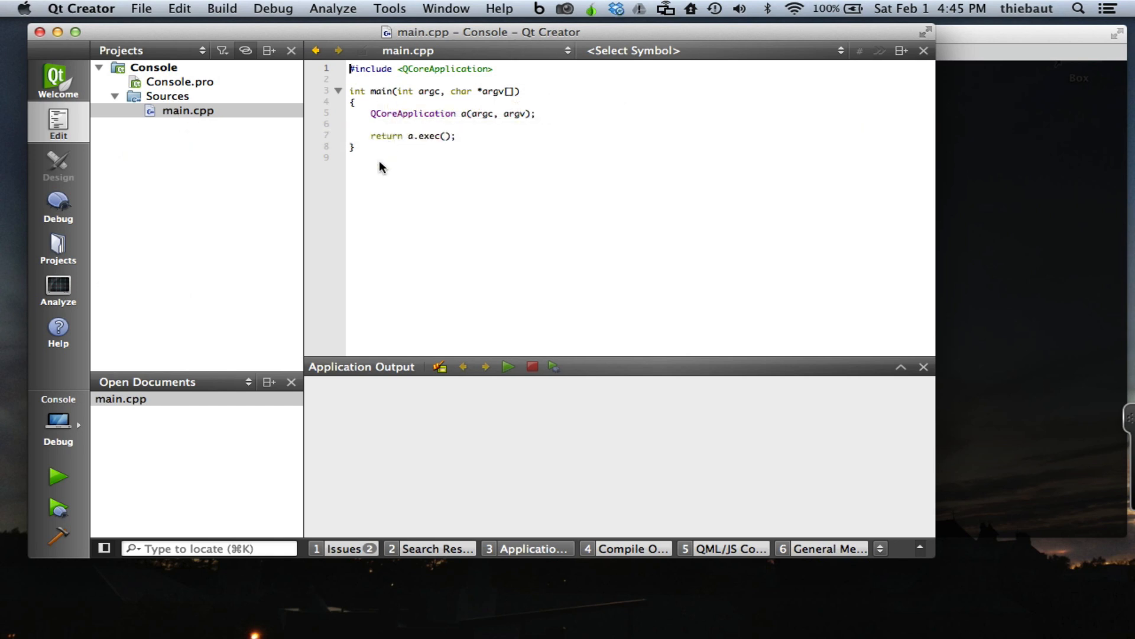
{"action": "mouse_move", "coordinate": [352, 80]}
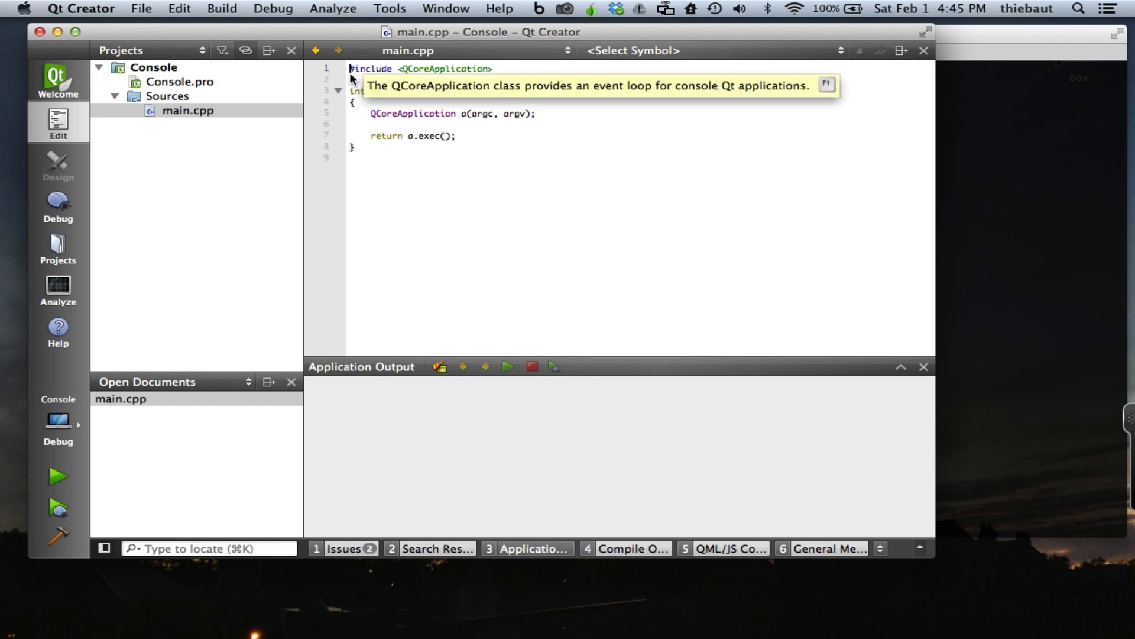
Step: Add #include <QDebug> at the top of main.cpp
{"action": "left_click", "coordinate": [417, 69]}
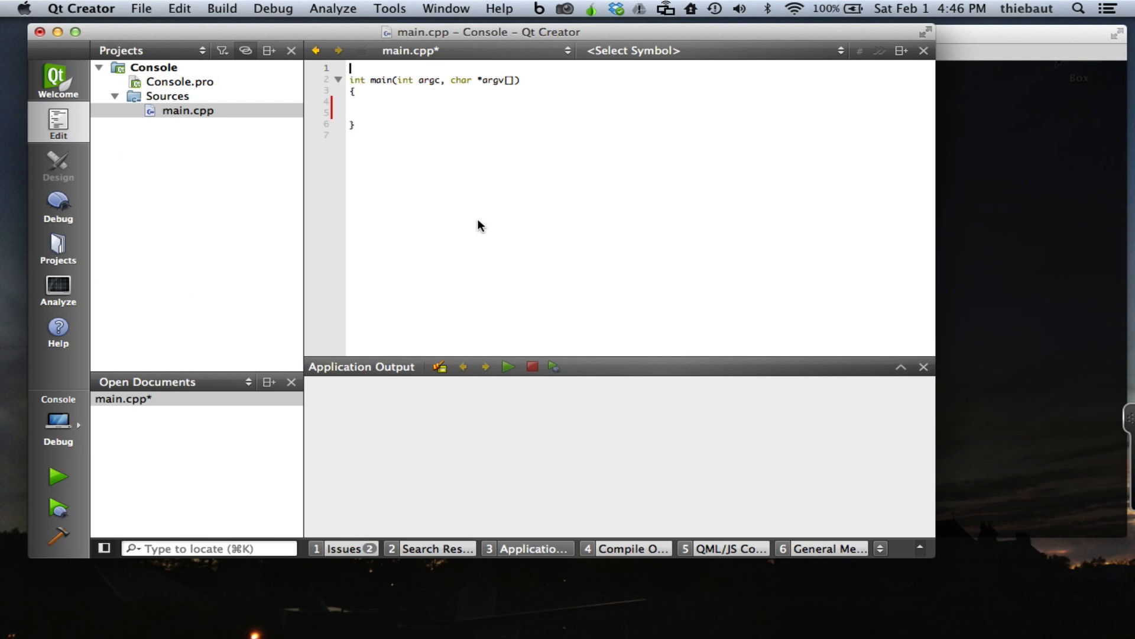
{"action": "type", "text": "#"}
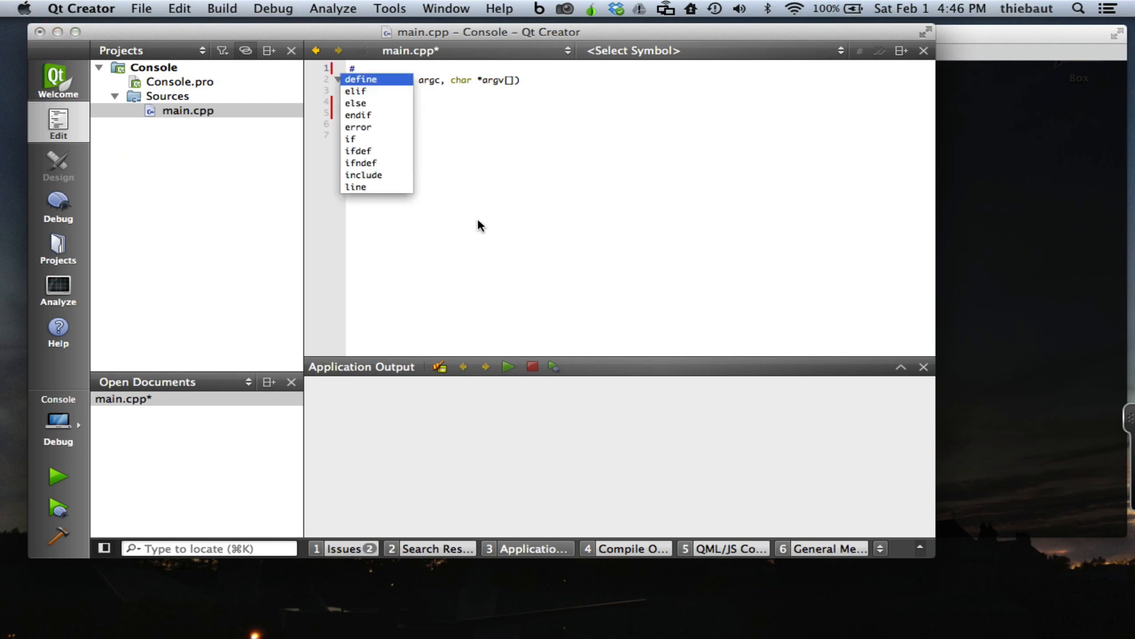
{"action": "type", "text": "inc"}
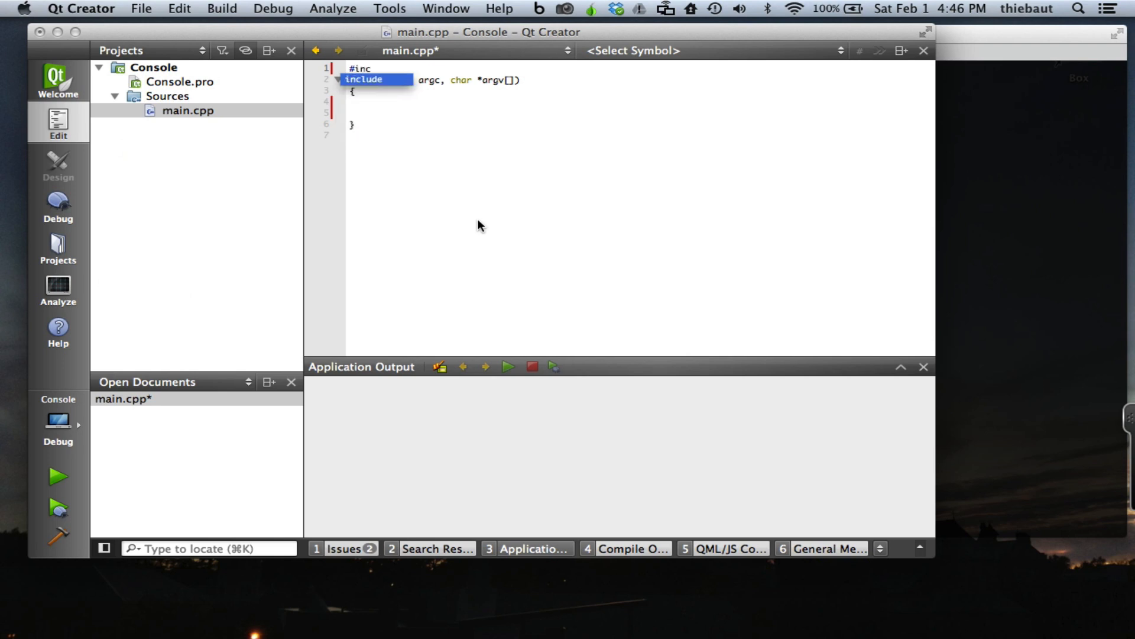
{"action": "type", "text": "<Q"}
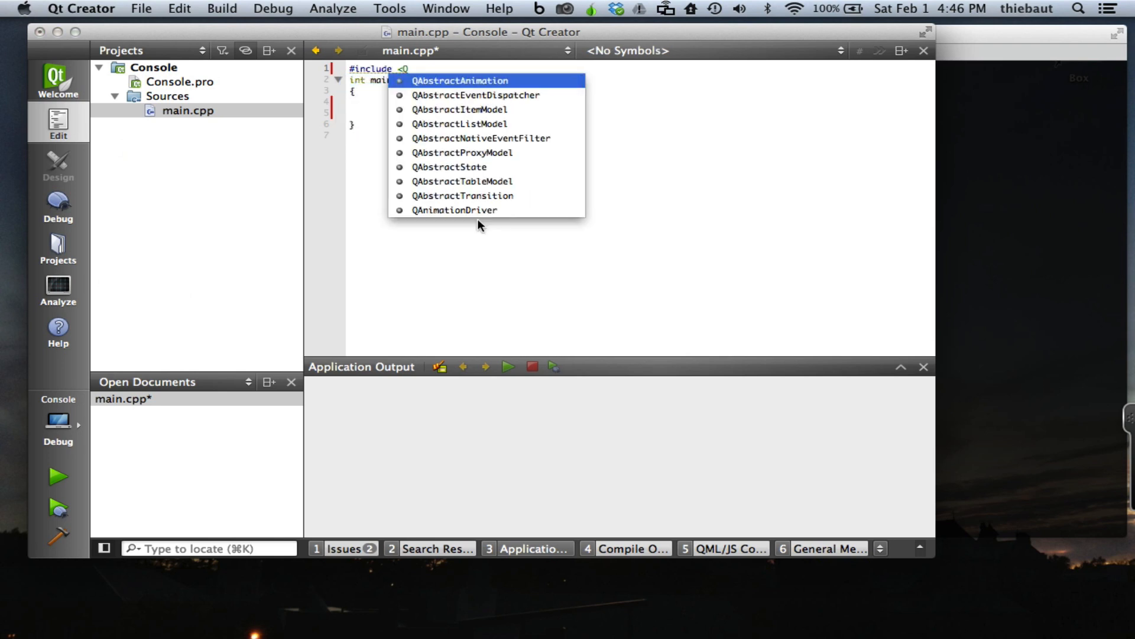
{"action": "type", "text": "Debug>"}
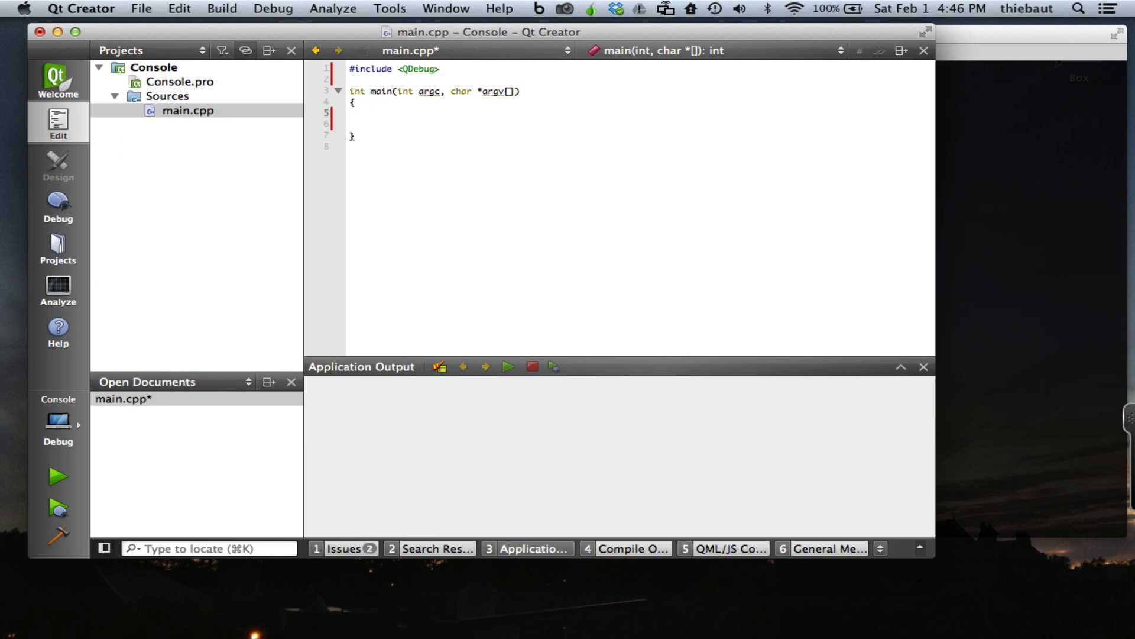
Step: Make main print "hello world!" with two endl via qDebug and return 0
{"action": "type", "text": "qDebug();"}
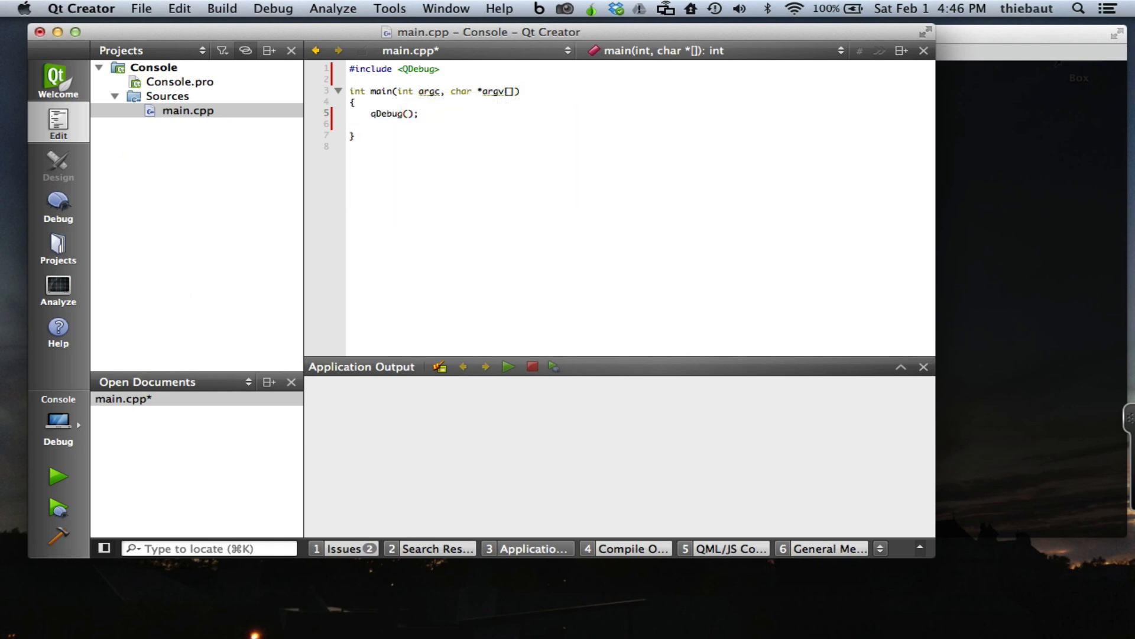
{"action": "type", "text": "<<"}
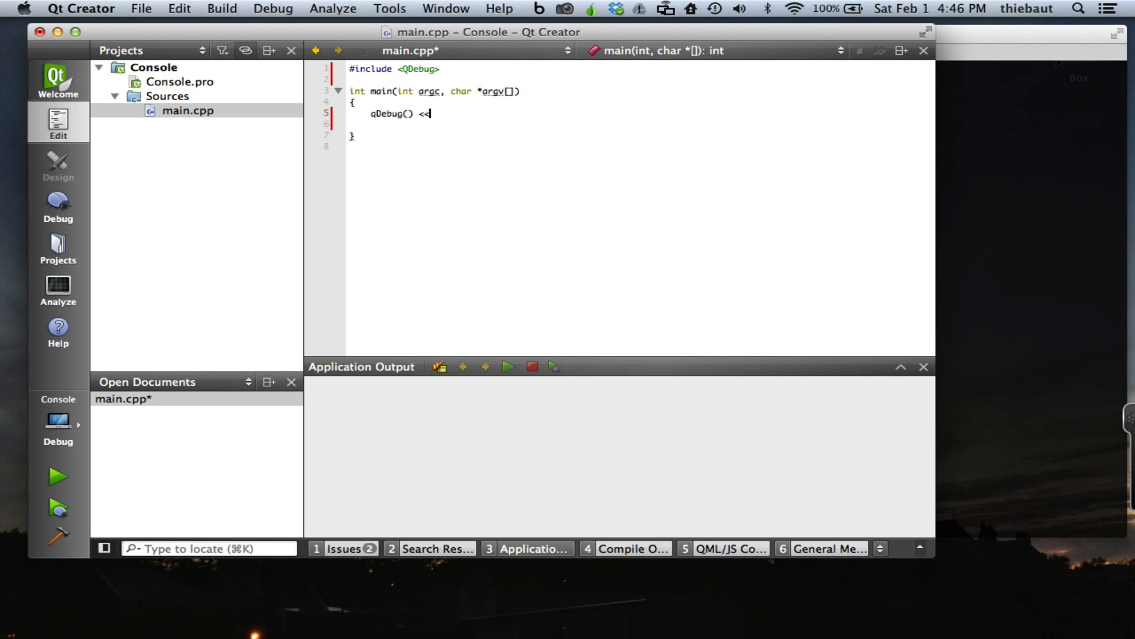
{"action": "type", "text": "\"he\""}
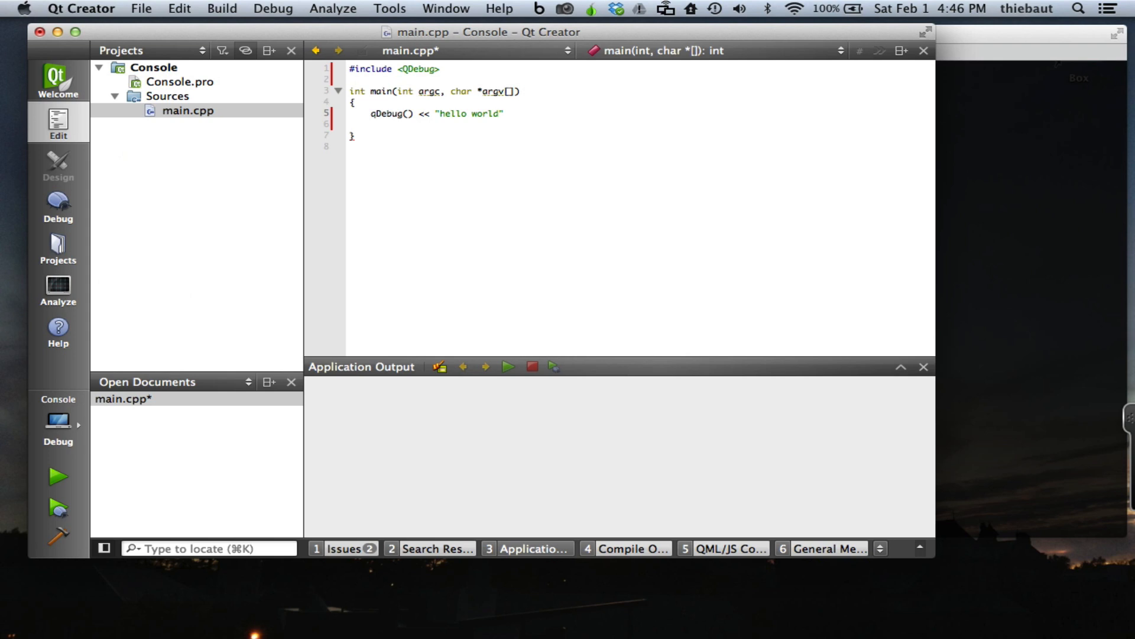
{"action": "type", "text": "! << e"}
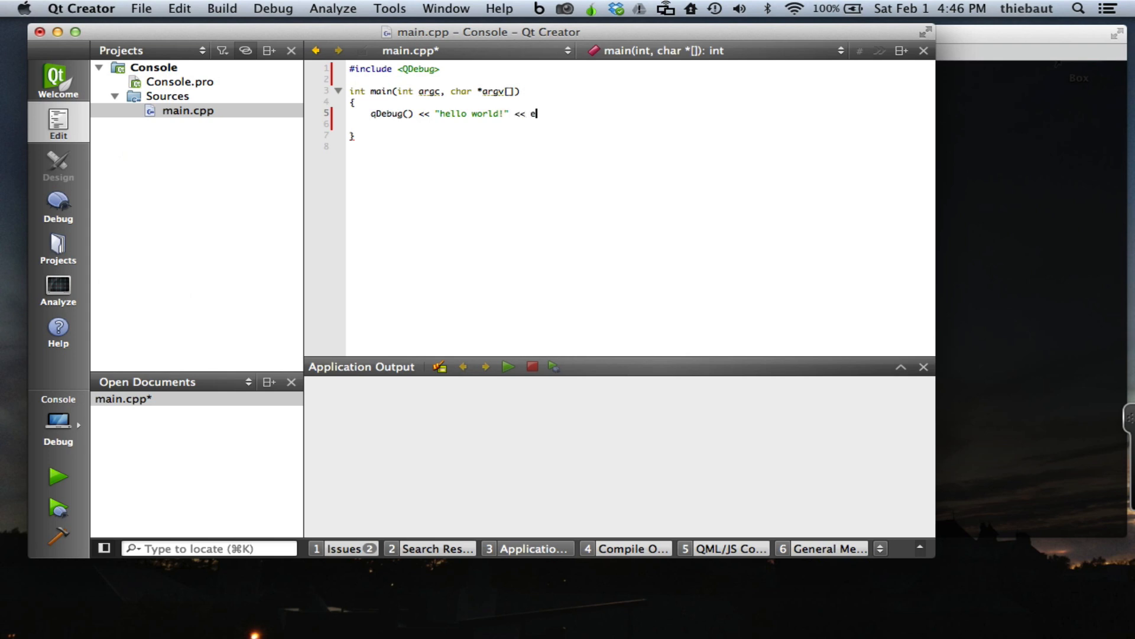
{"action": "type", "text": "ndl <<"}
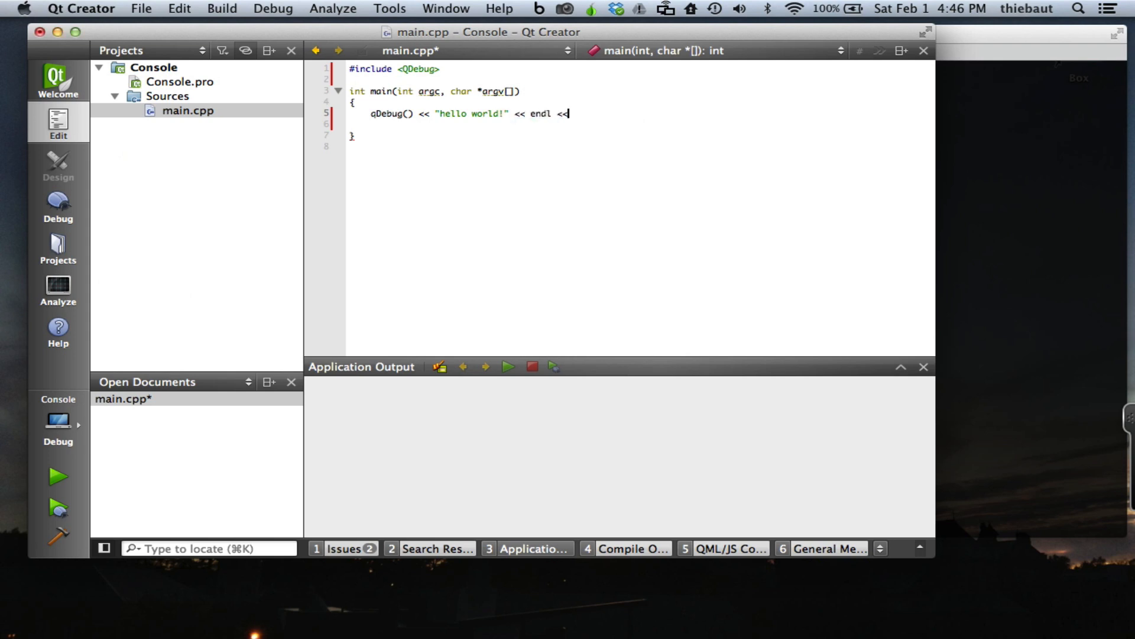
{"action": "type", "text": "endl"}
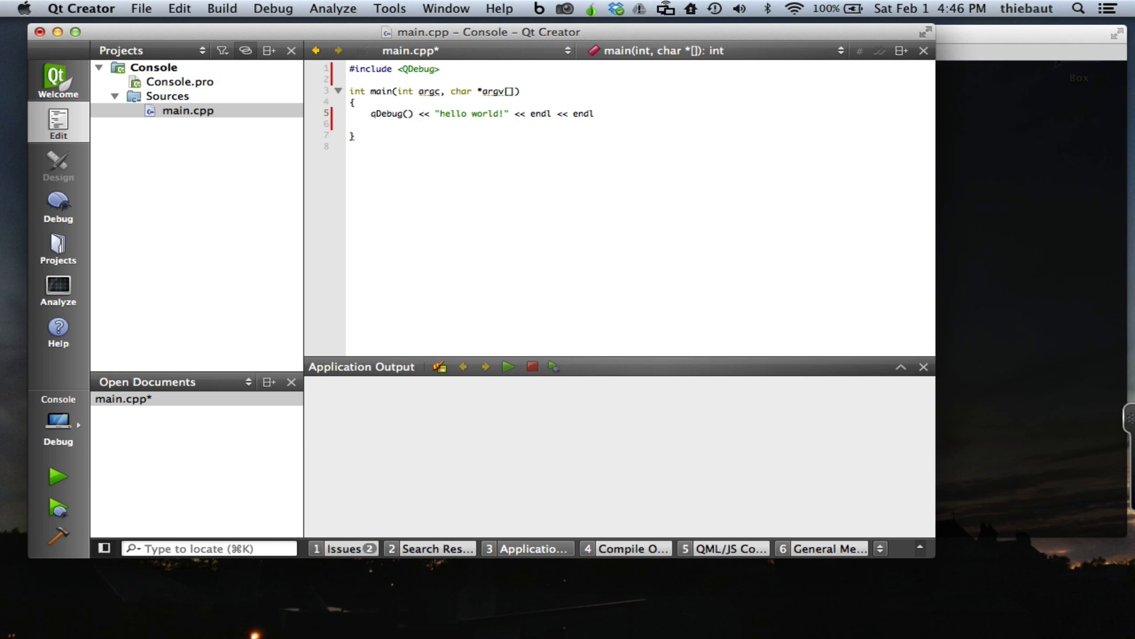
{"action": "type", "text": ";"}
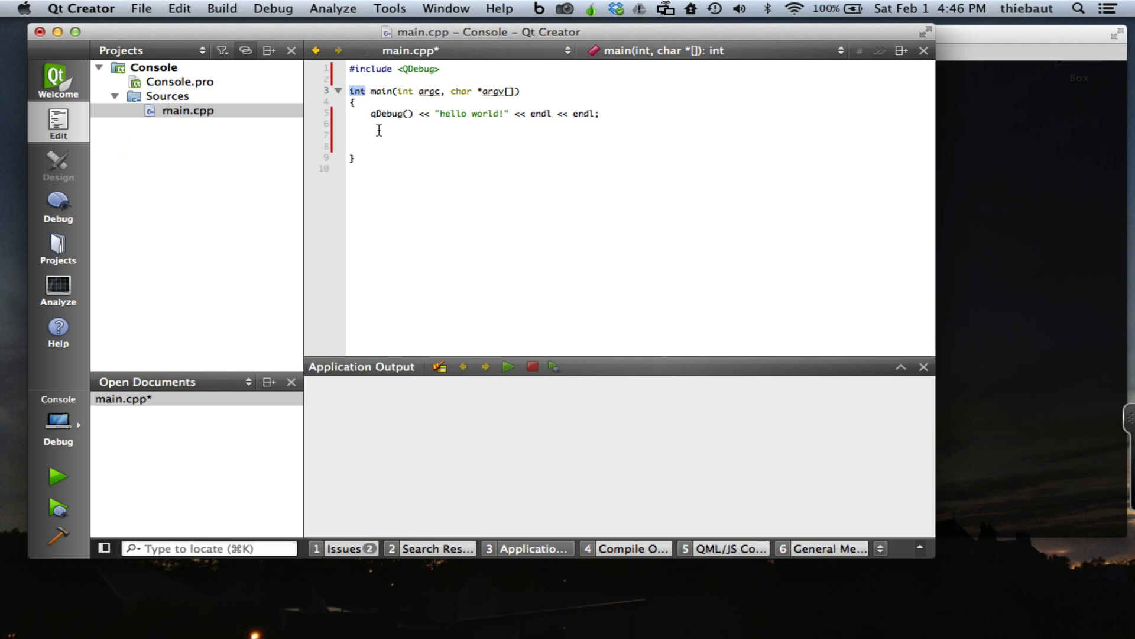
{"action": "type", "text": "return"}
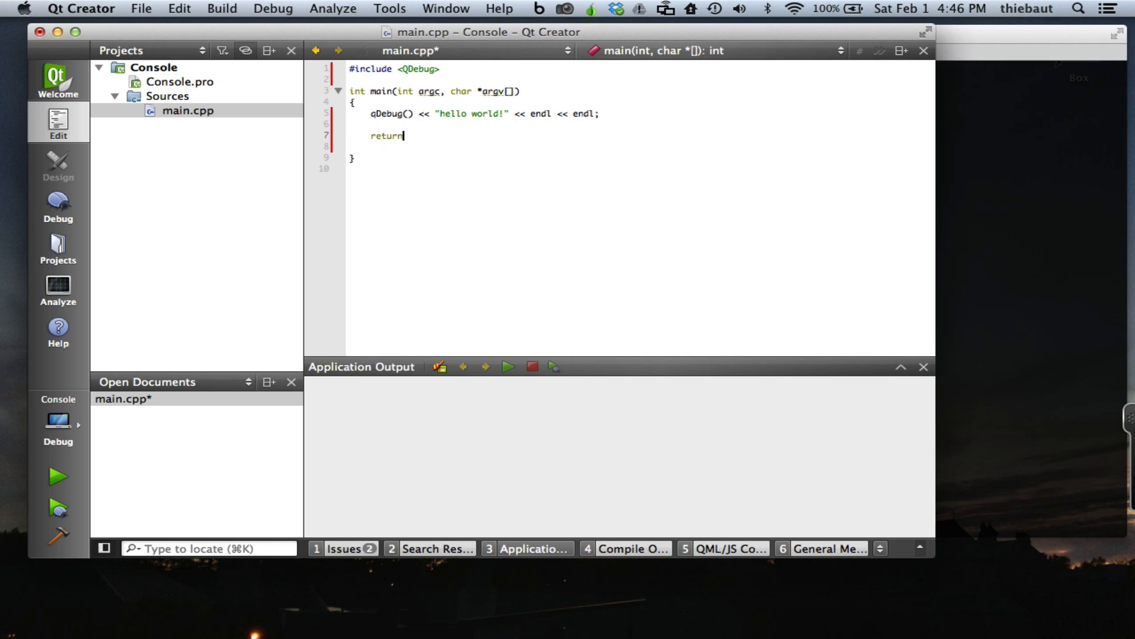
{"action": "type", "text": "0;"}
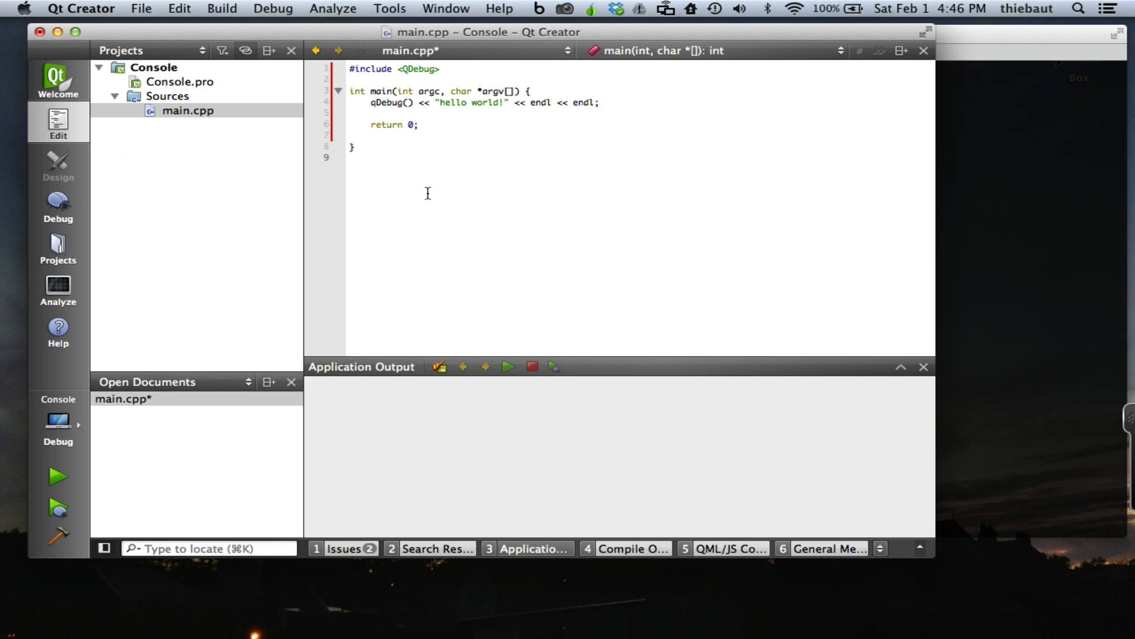
{"action": "mouse_move", "coordinate": [422, 188]}
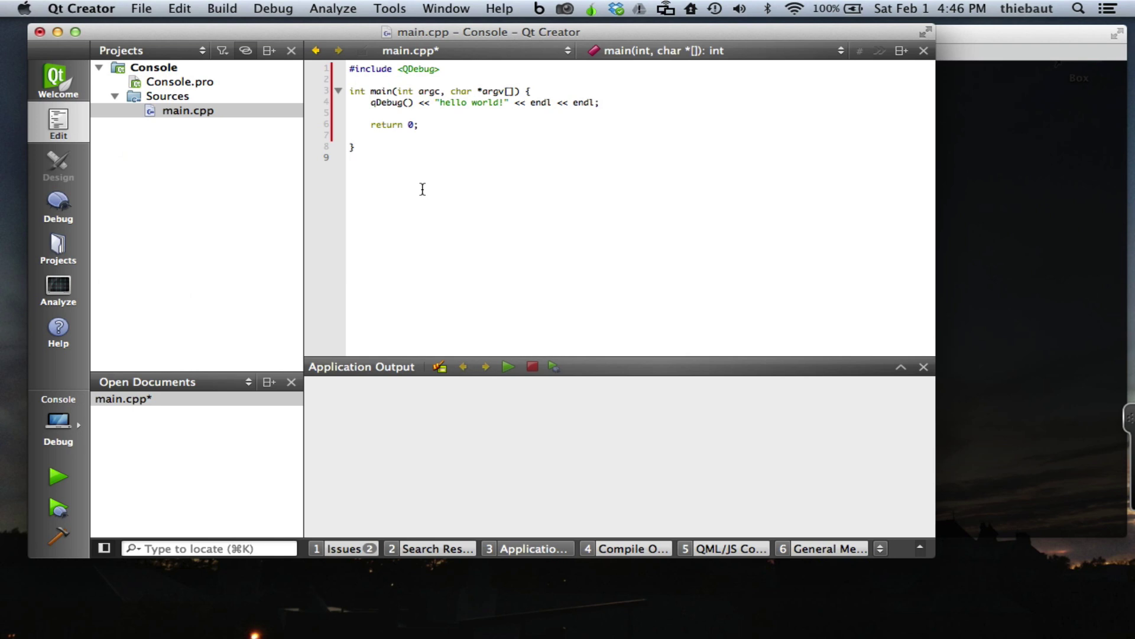
{"action": "mouse_move", "coordinate": [55, 485]}
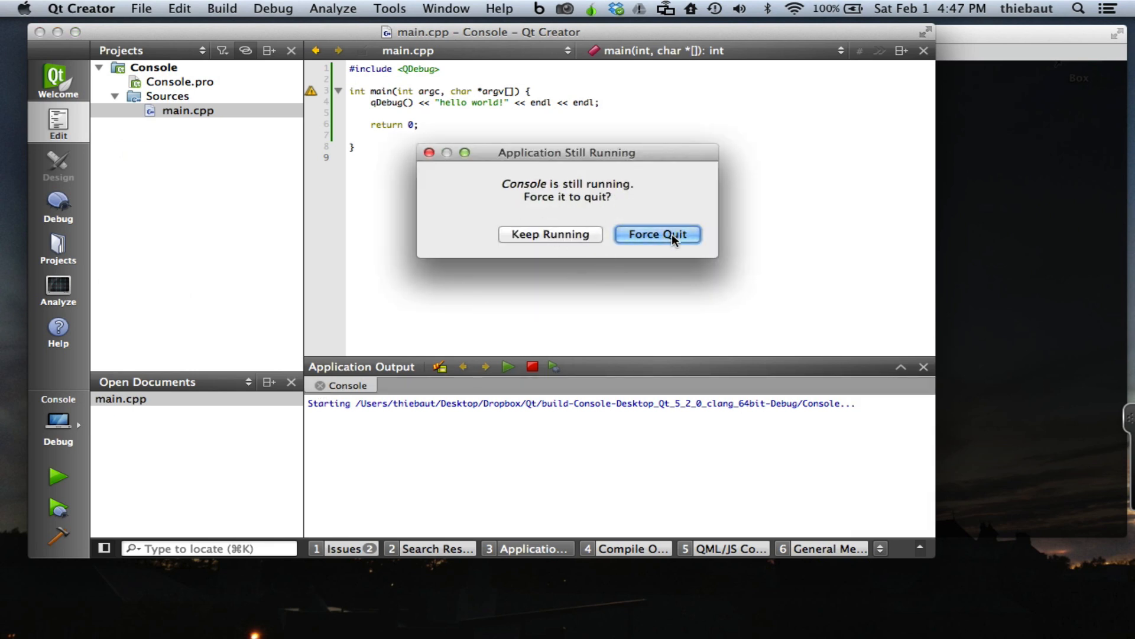
Step: Force-quit the still-running Console program after saving and launching it
{"action": "left_click", "coordinate": [657, 234]}
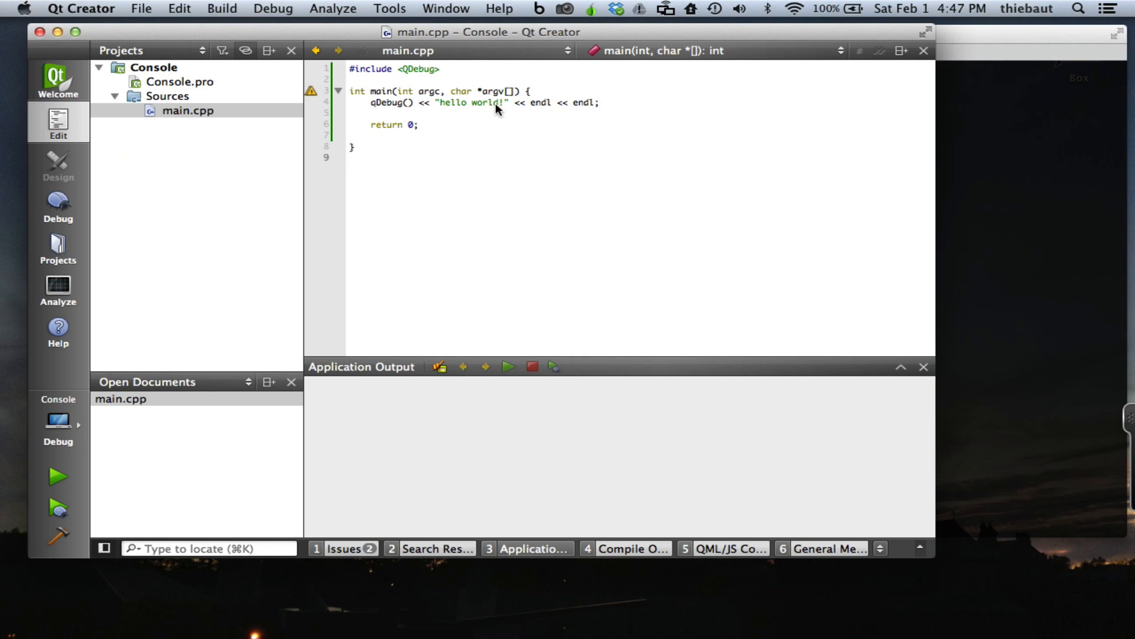
{"action": "mouse_move", "coordinate": [421, 144]}
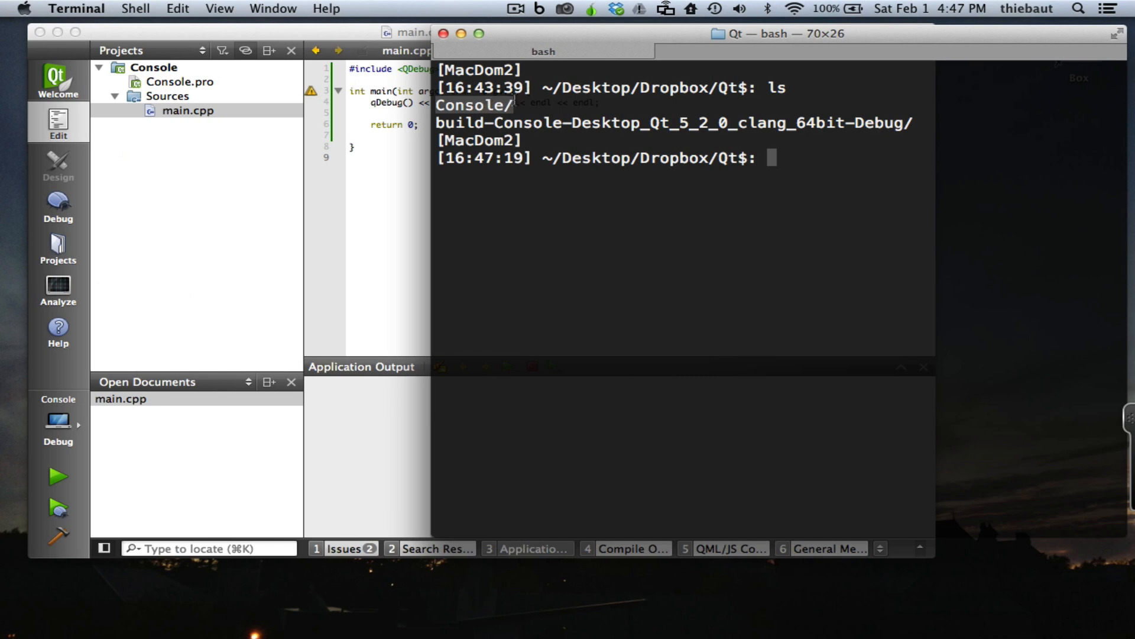
{"action": "mouse_move", "coordinate": [539, 123]}
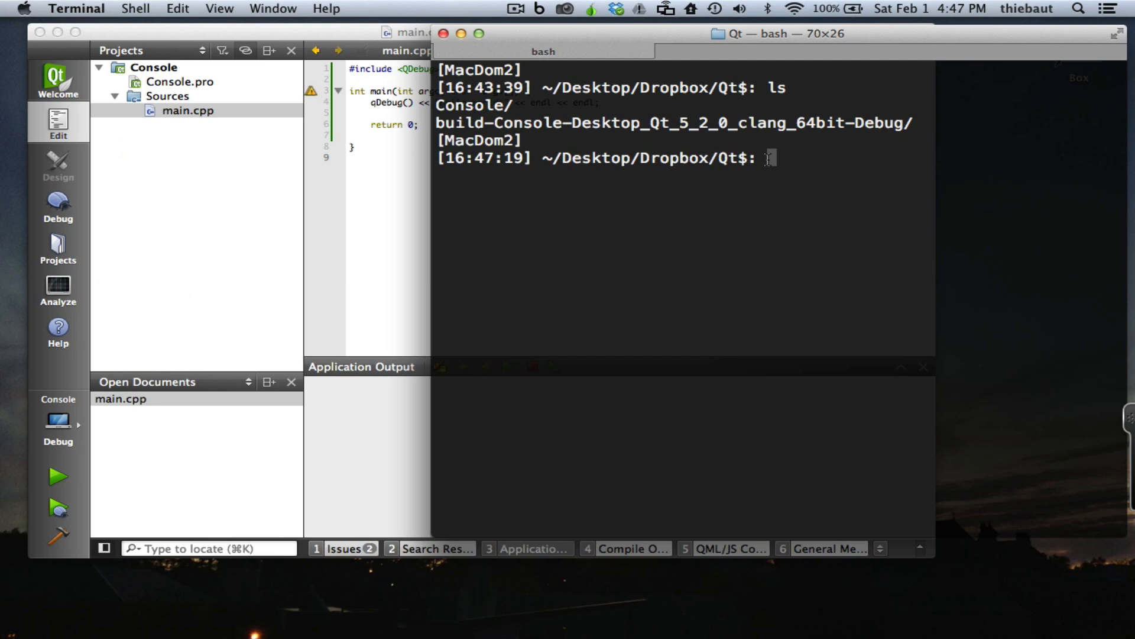
Step: Change into the Console debug build folder and list its Console, Makefile and main.o files
{"action": "type", "text": "cd build-Console-Desktop_Qt_5_2_0_clang_64bit-Debug/"}
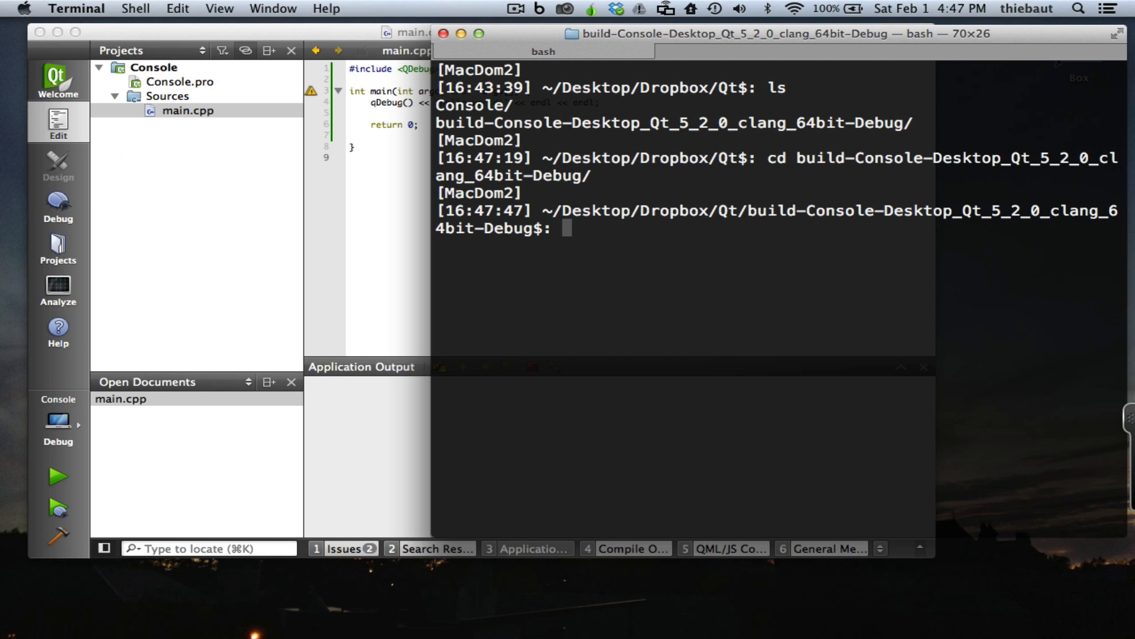
{"action": "type", "text": "ls"}
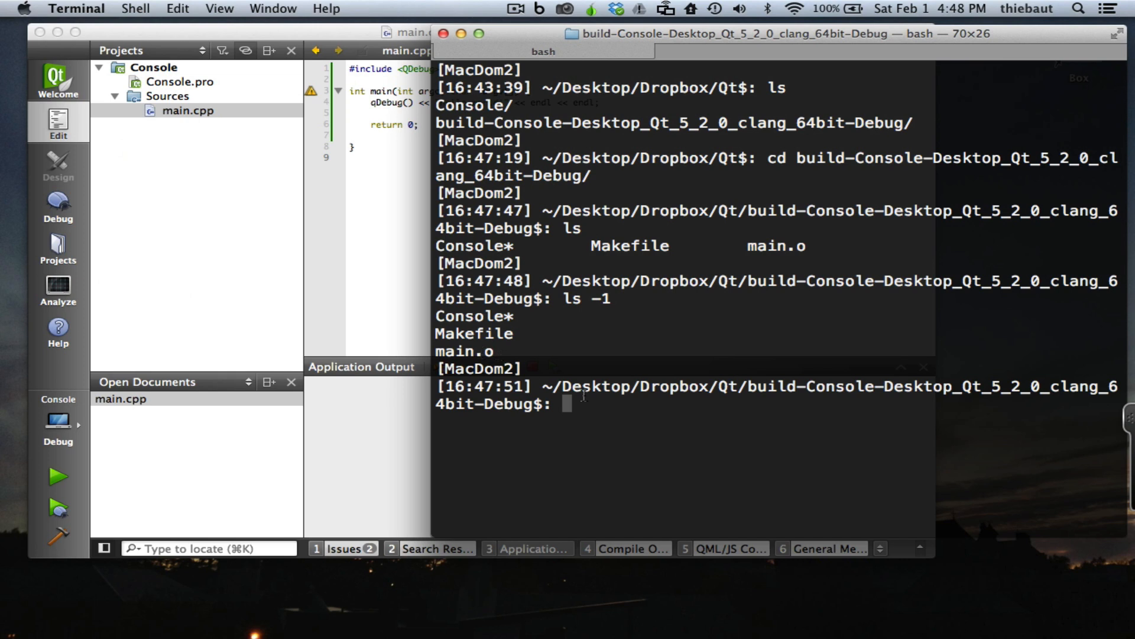
Step: Run the built program with ./Console from the build folder
{"action": "type", "text": "."}
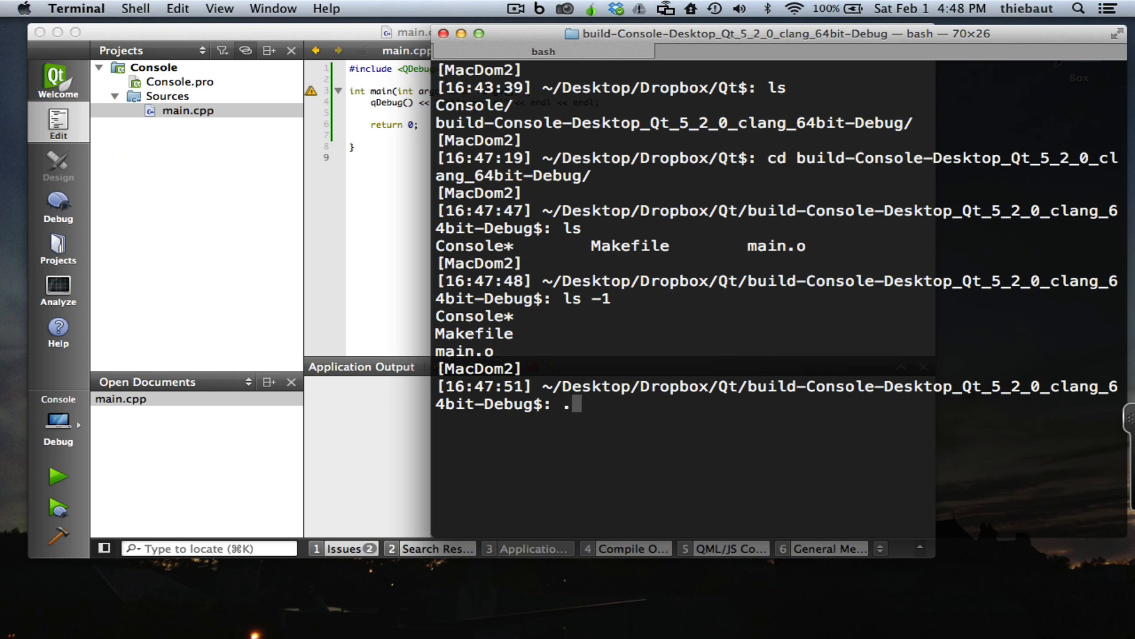
{"action": "type", "text": "/"}
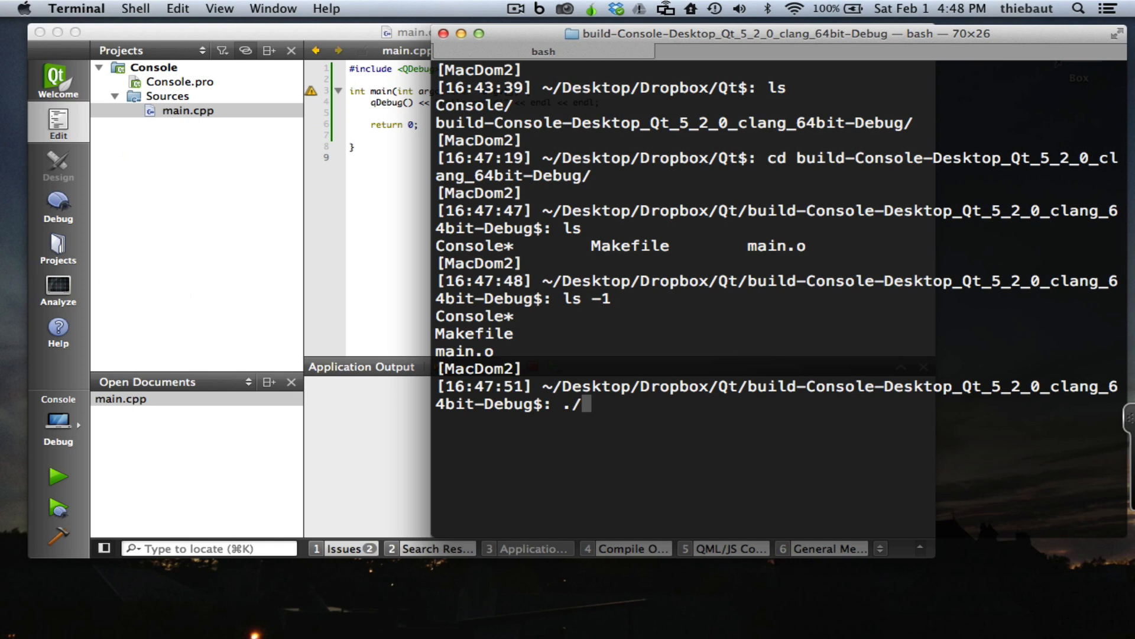
{"action": "type", "text": "Console"}
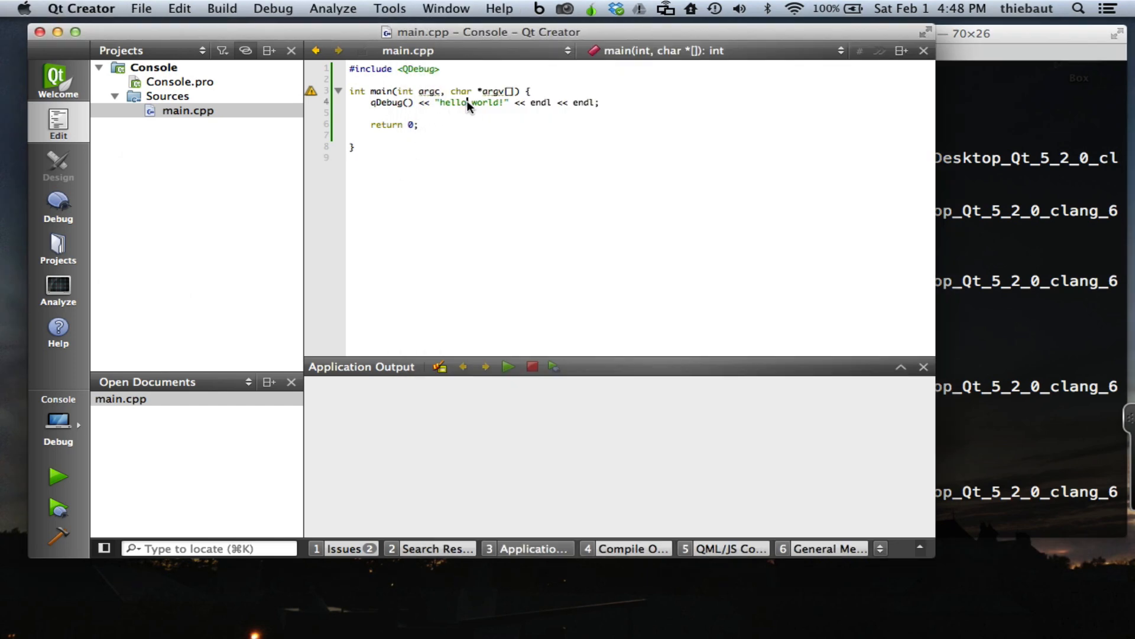
Step: Change main.cpp's printed message to hello beautiful world!
{"action": "type", "text": "beauti"}
{"action": "type", "text": "mak"}
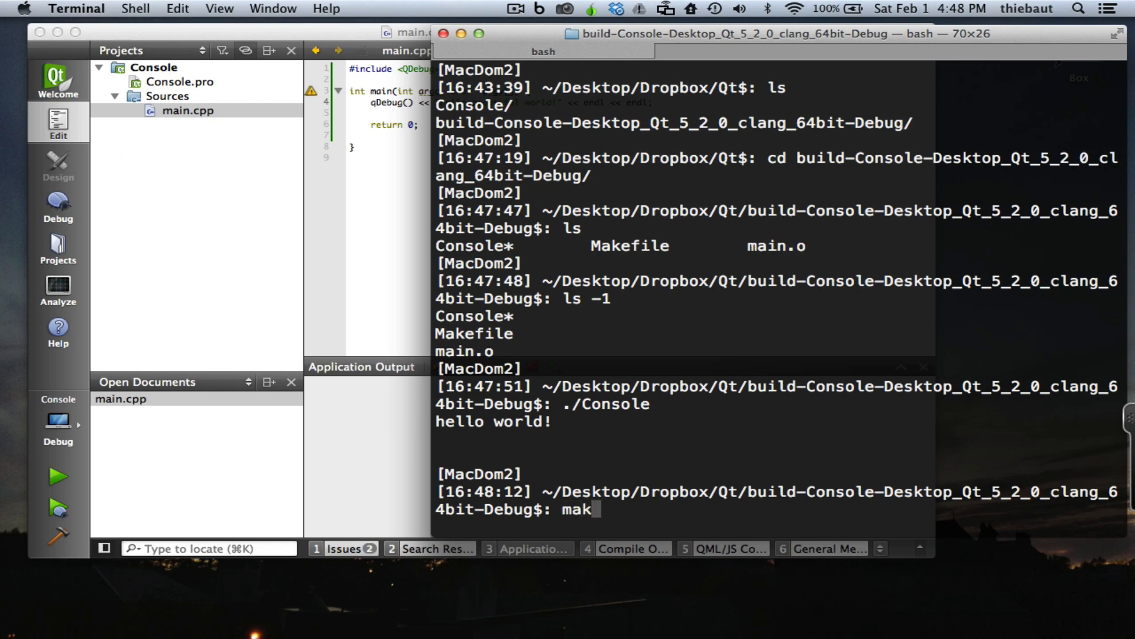
Step: Rebuild with make, inspect the unused argv warning, and rerun ./Console printing hello beautiful world!
{"action": "key", "text": "Return"}
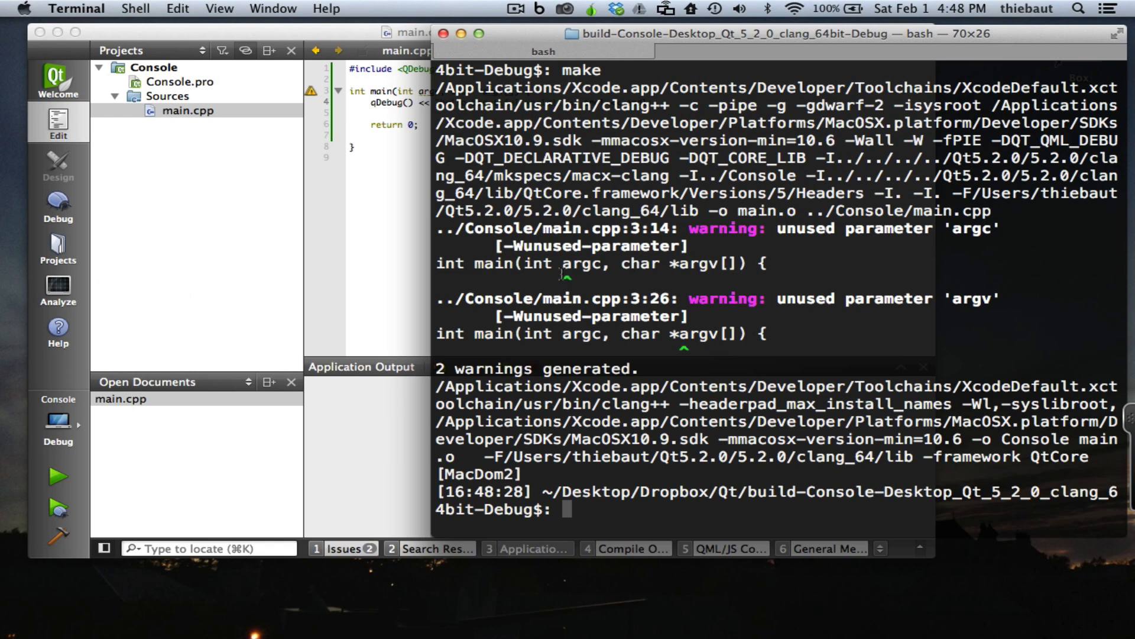
{"action": "double_click", "coordinate": [578, 263]}
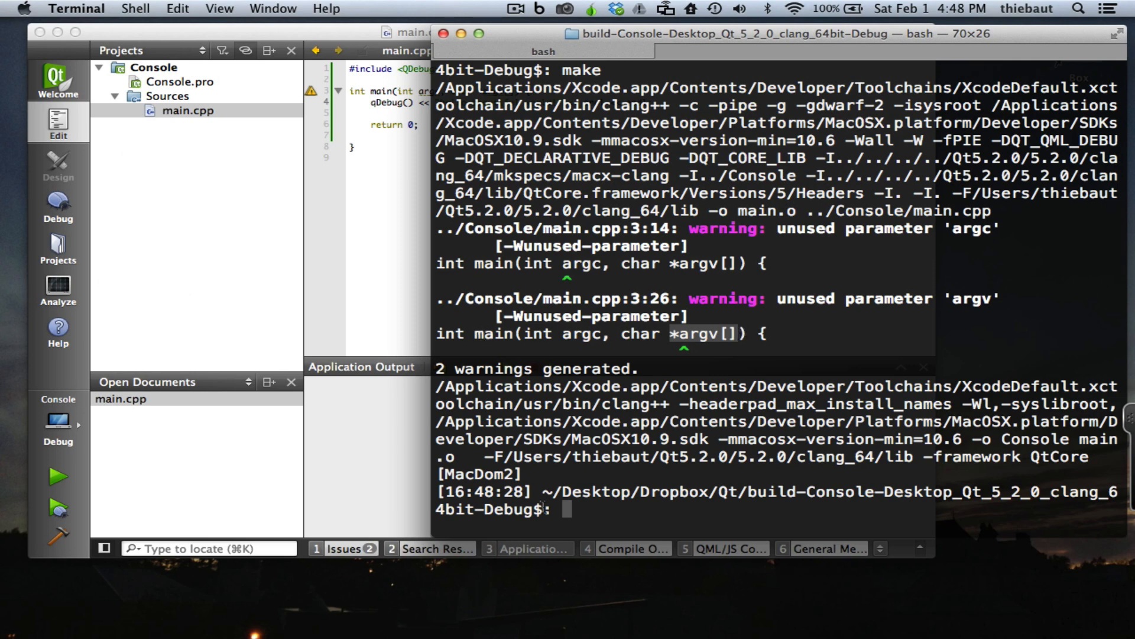
{"action": "type", "text": "."}
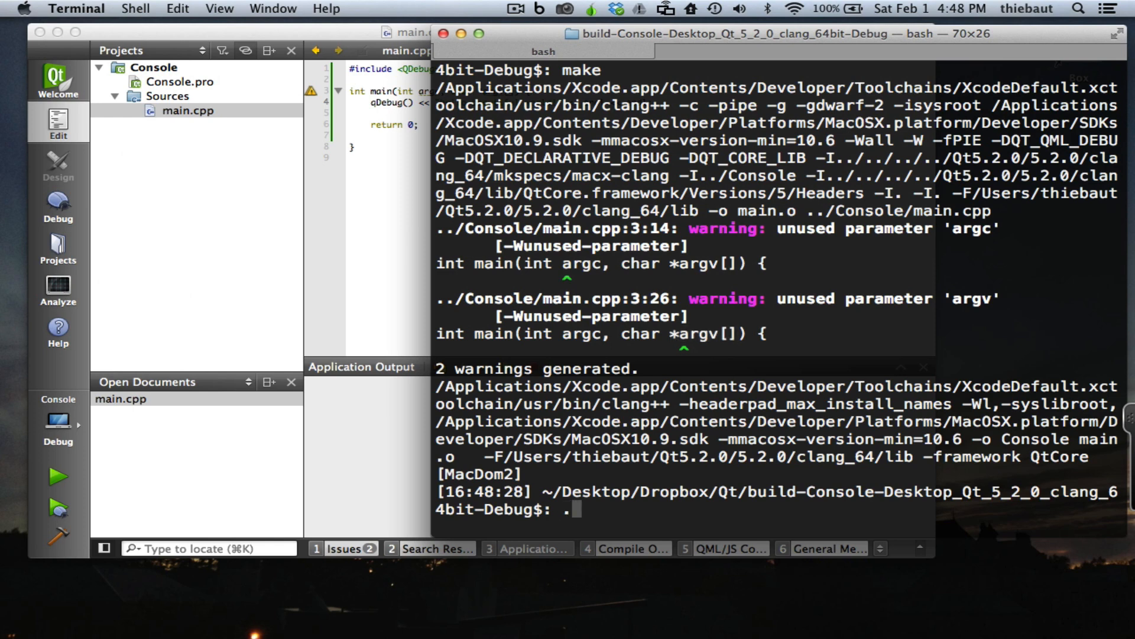
{"action": "type", "text": "/Console"}
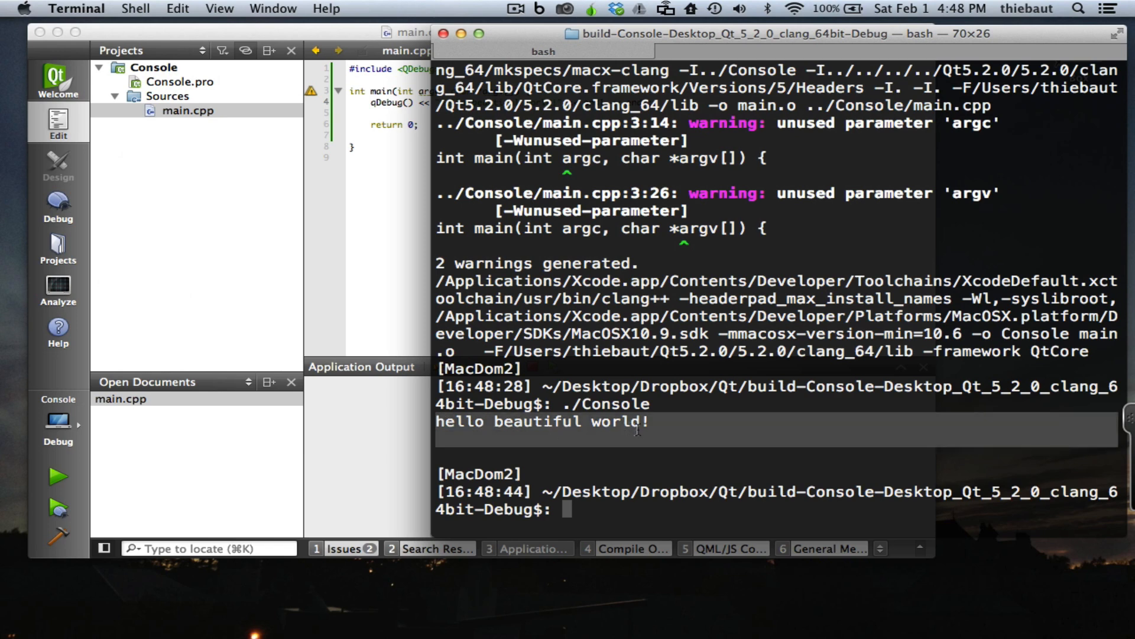
{"action": "mouse_move", "coordinate": [635, 487]}
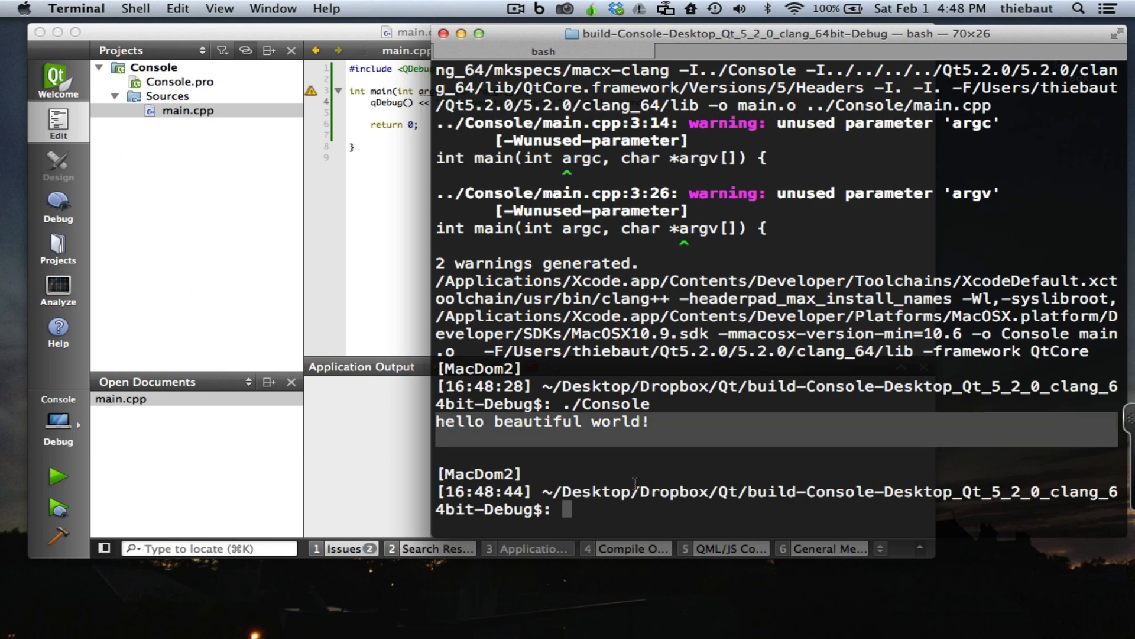